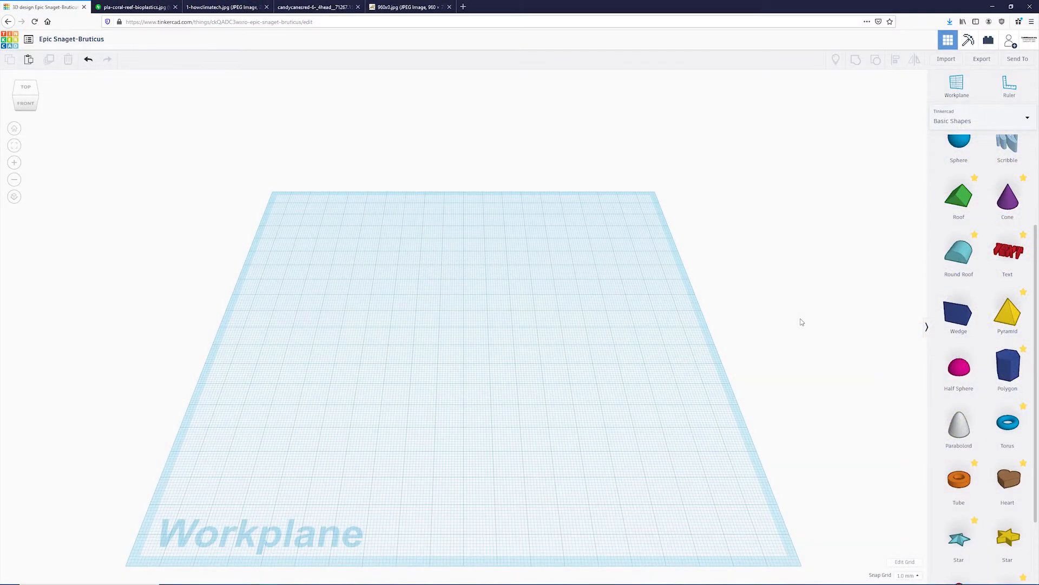
pyautogui.moveTo(752, 324)
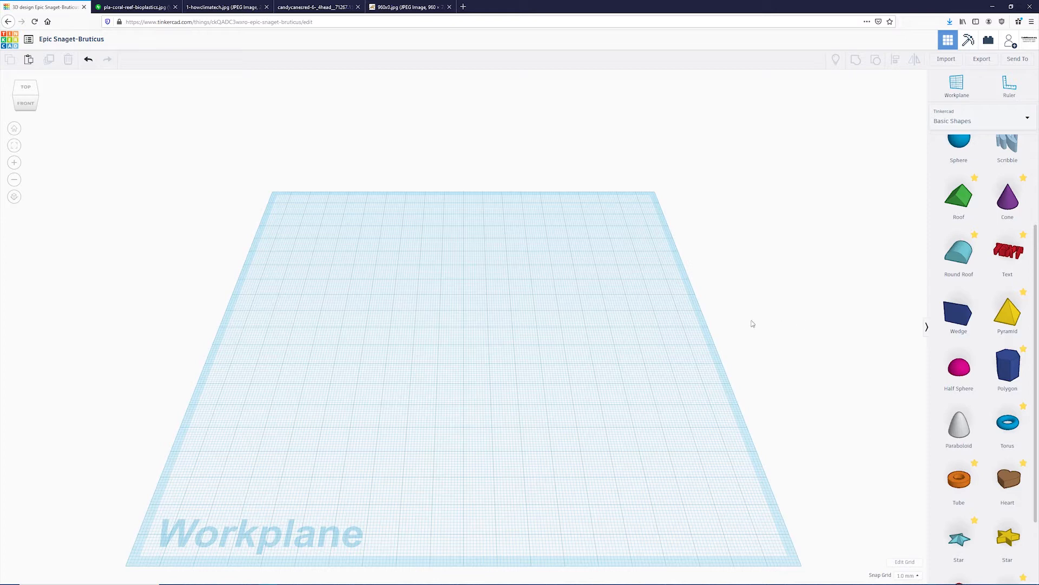
# - Review the reef, pink branching, candy-cane and orange fan coral photos, ending on the fan coral
pyautogui.click(132, 7)
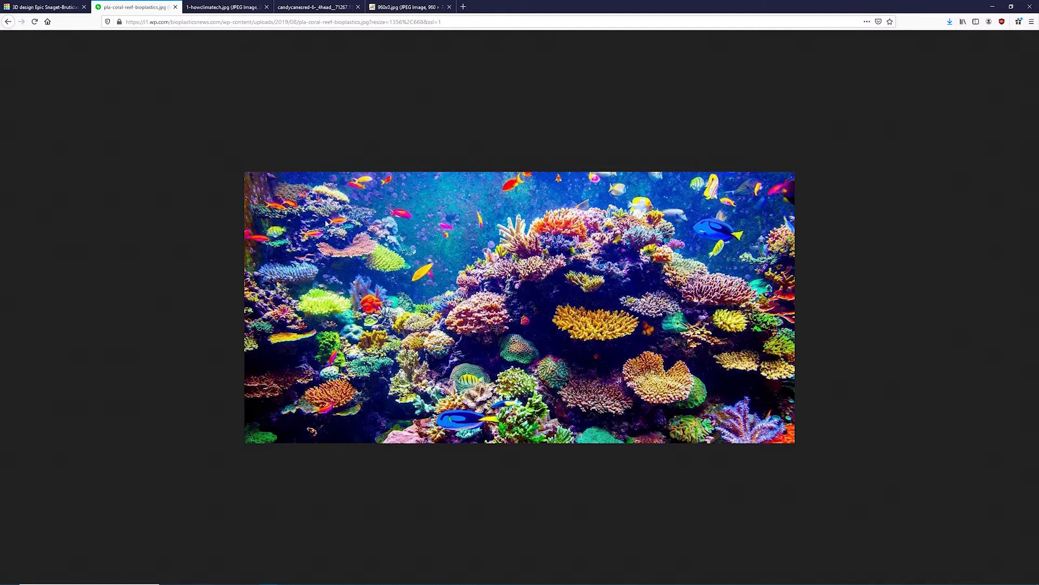
pyautogui.moveTo(556, 353)
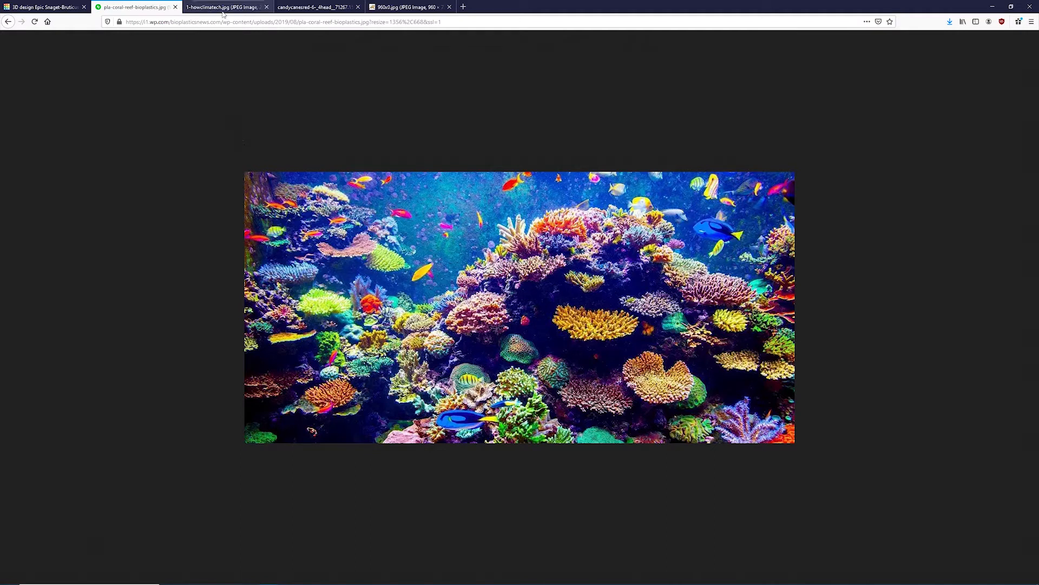
pyautogui.click(225, 6)
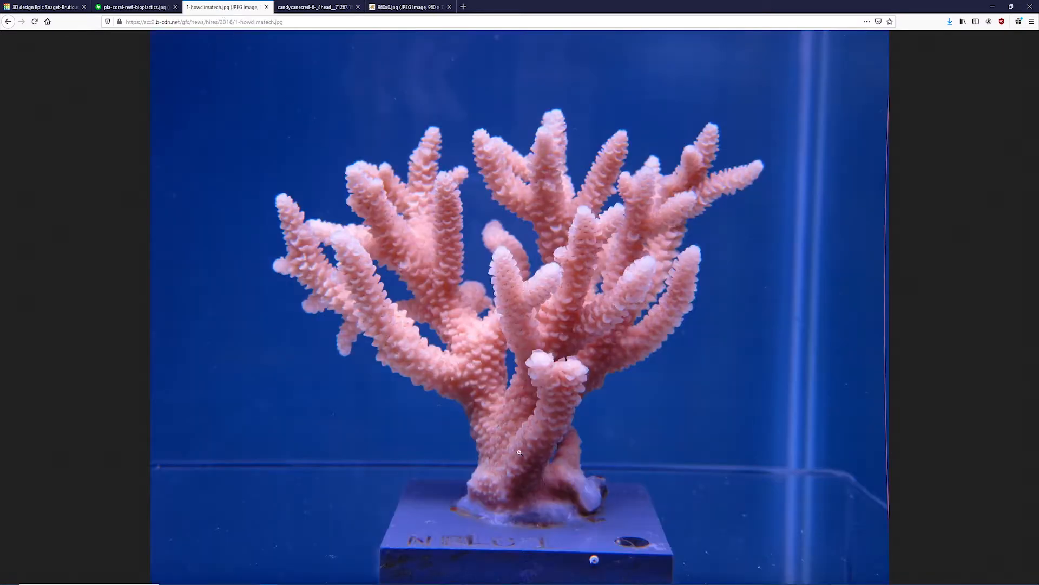
pyautogui.moveTo(432, 314)
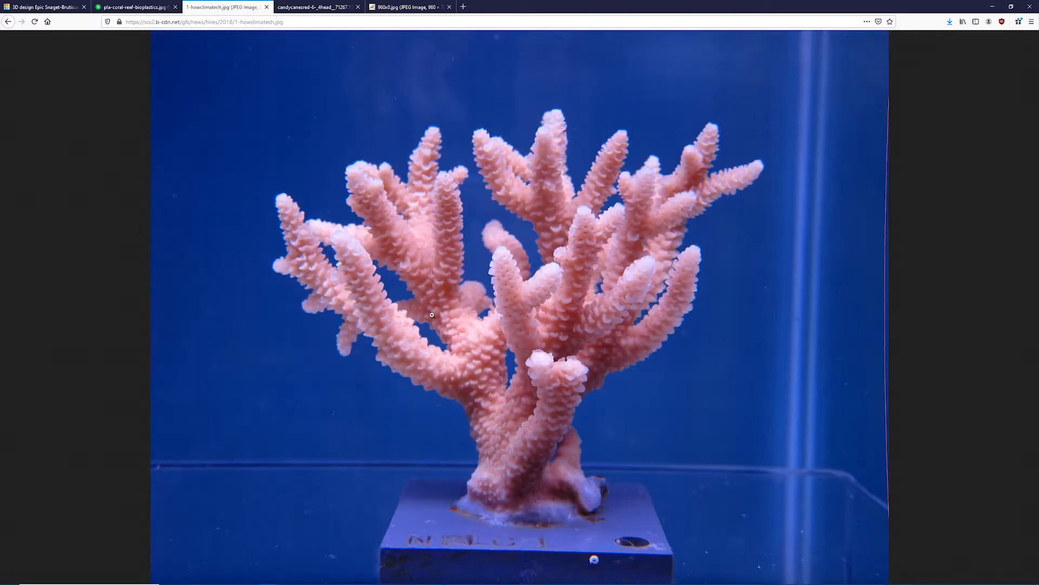
pyautogui.moveTo(272, 229)
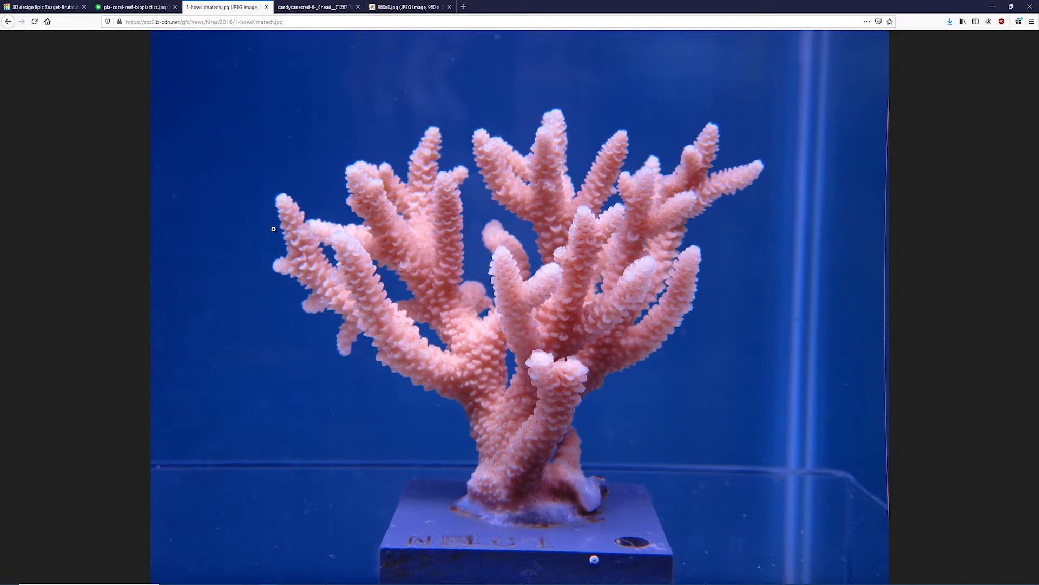
pyautogui.click(317, 6)
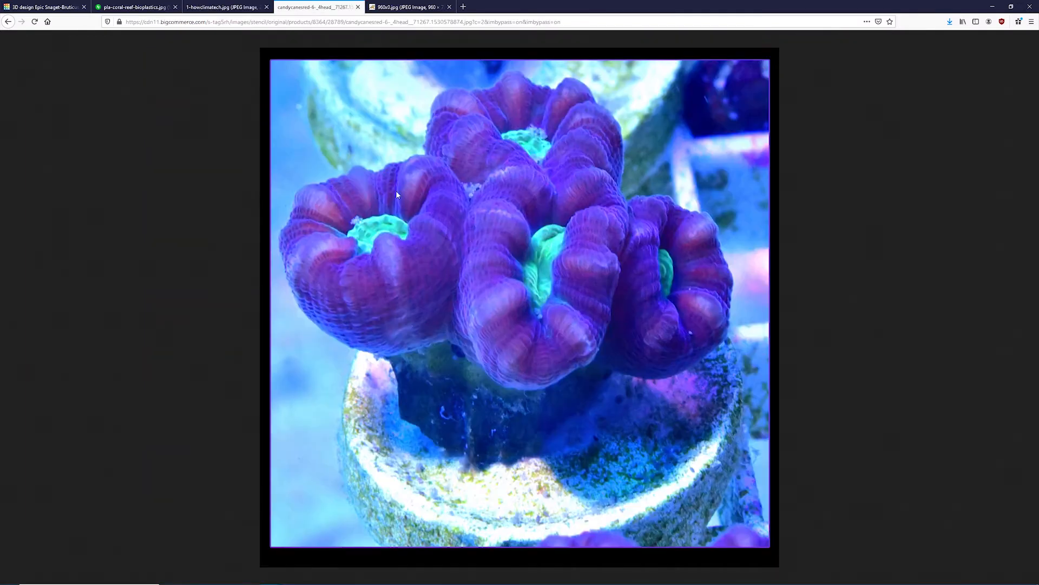
pyautogui.moveTo(352, 278)
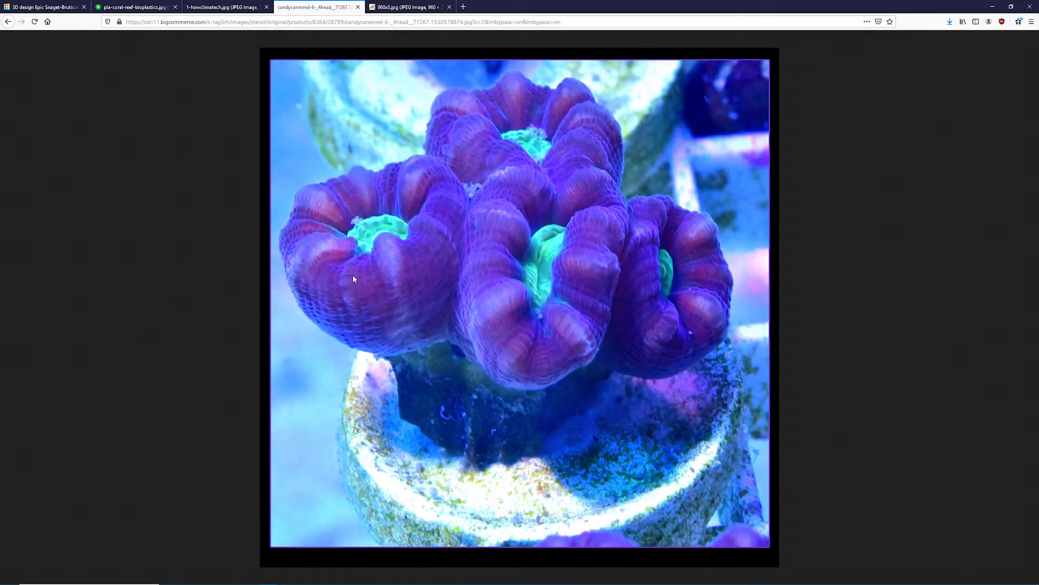
pyautogui.moveTo(330, 303)
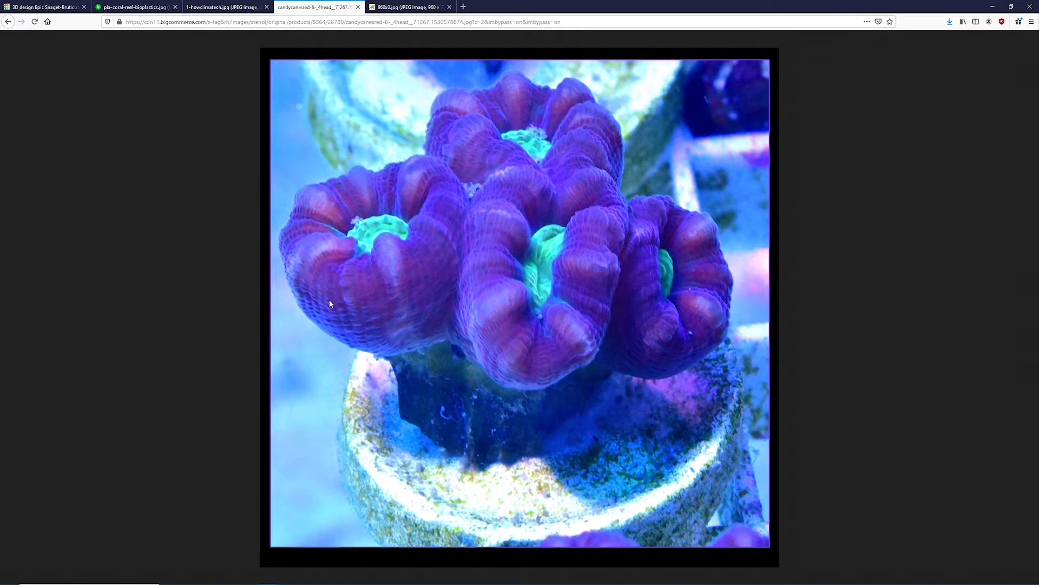
pyautogui.moveTo(680, 302)
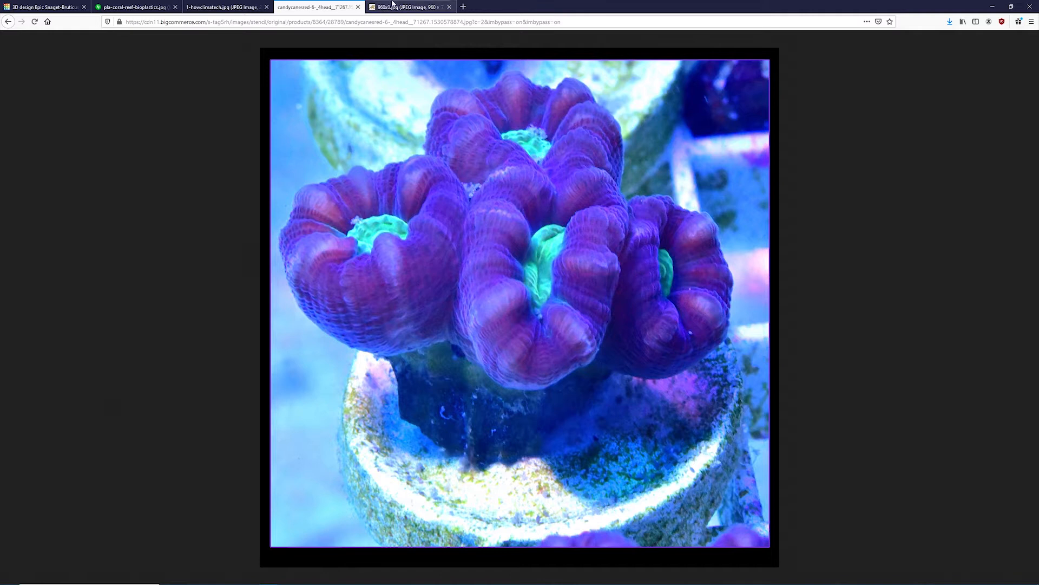
pyautogui.click(403, 8)
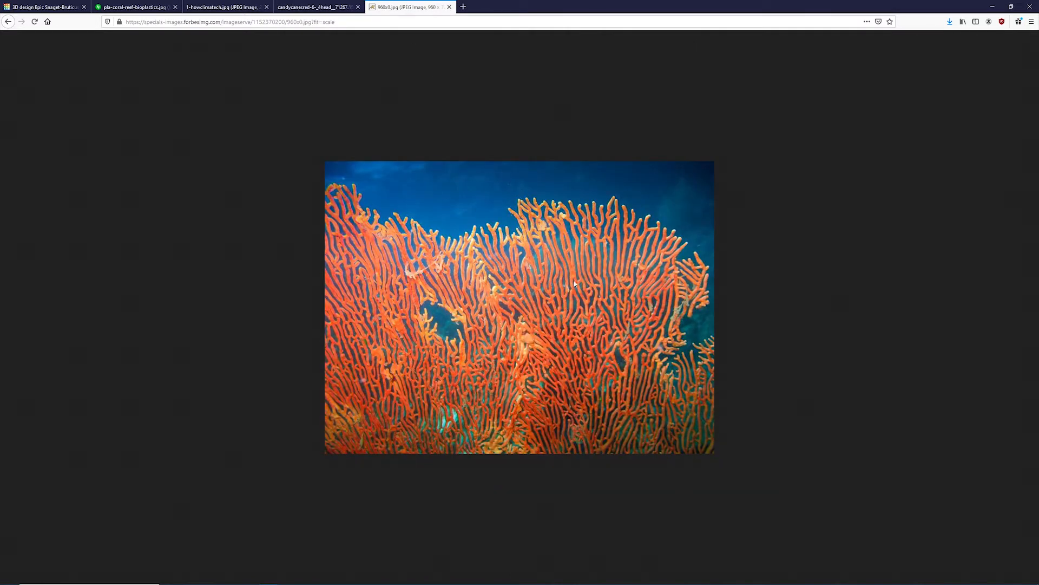
pyautogui.moveTo(452, 257)
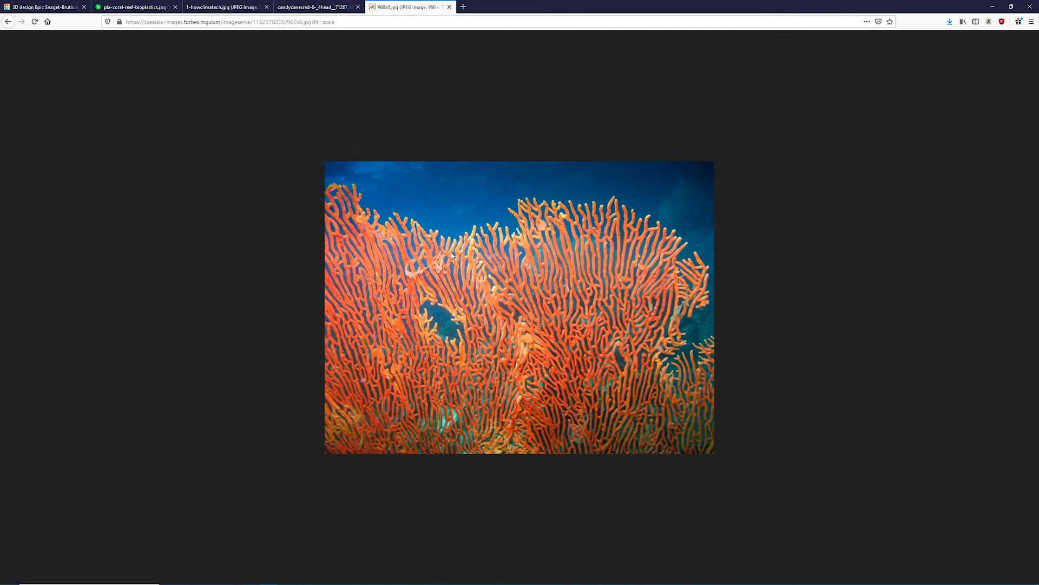
pyautogui.click(225, 6)
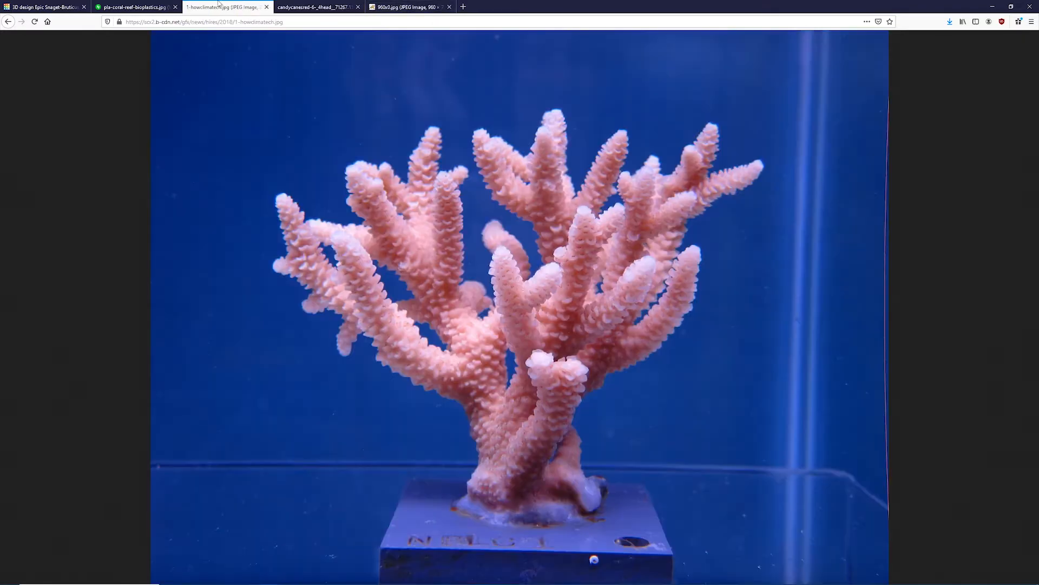
pyautogui.moveTo(423, 204)
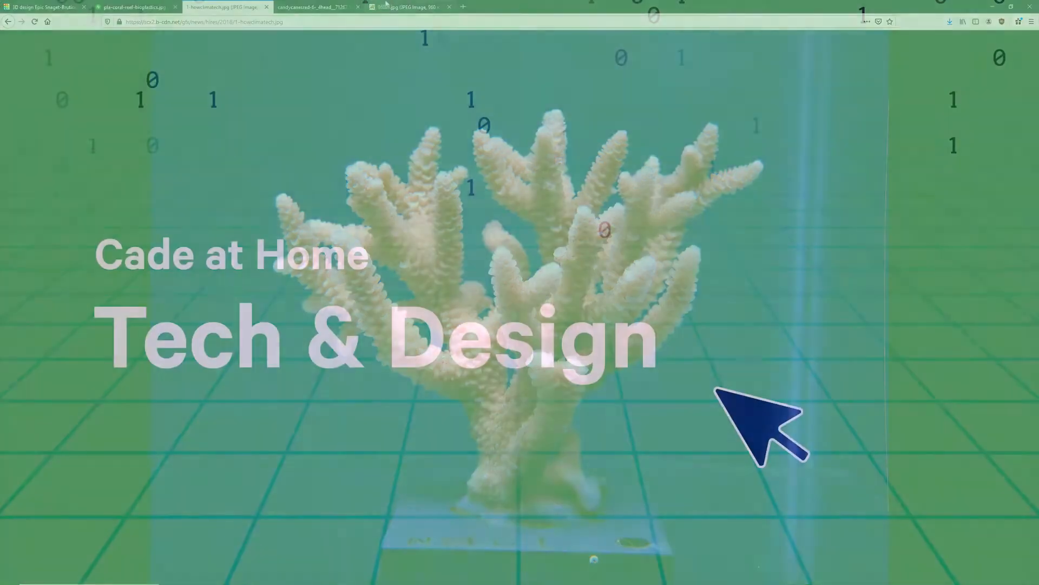
pyautogui.click(404, 7)
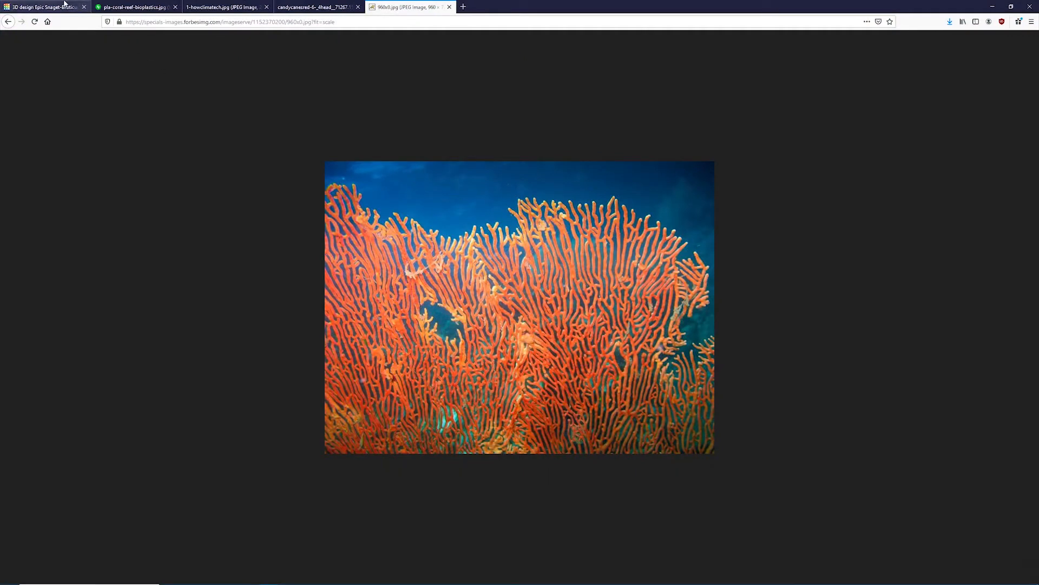
# - Start a new Scribble shape in Tinkercad, checking the fan coral reference photo first
pyautogui.click(43, 7)
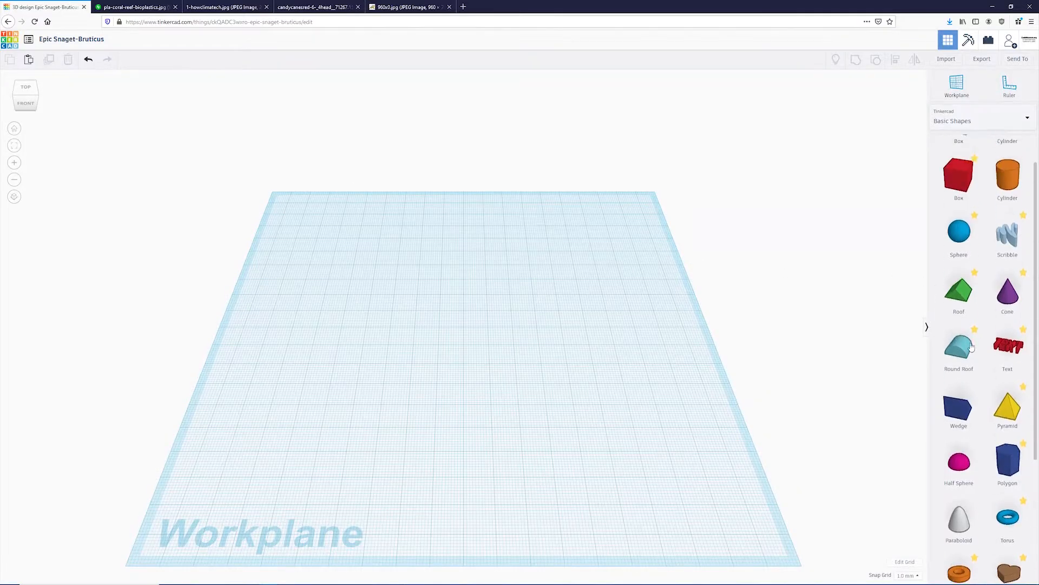
pyautogui.click(1007, 235)
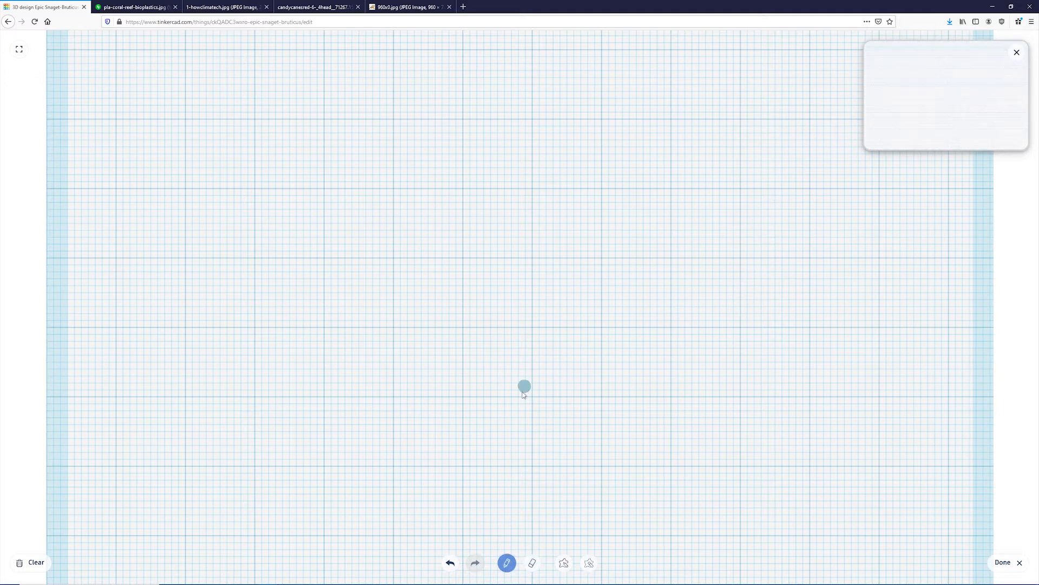
pyautogui.click(407, 8)
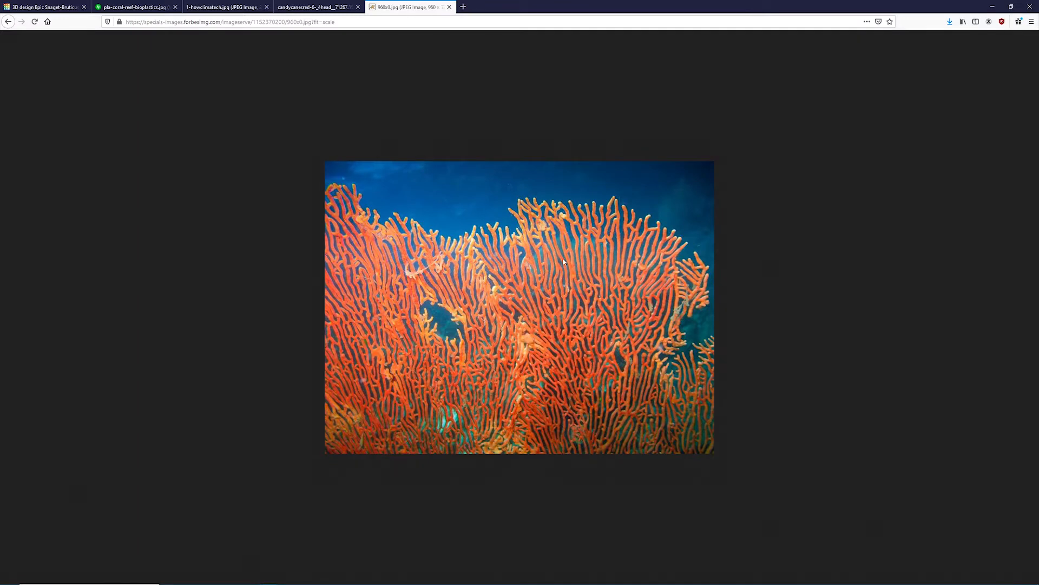
pyautogui.moveTo(108, 41)
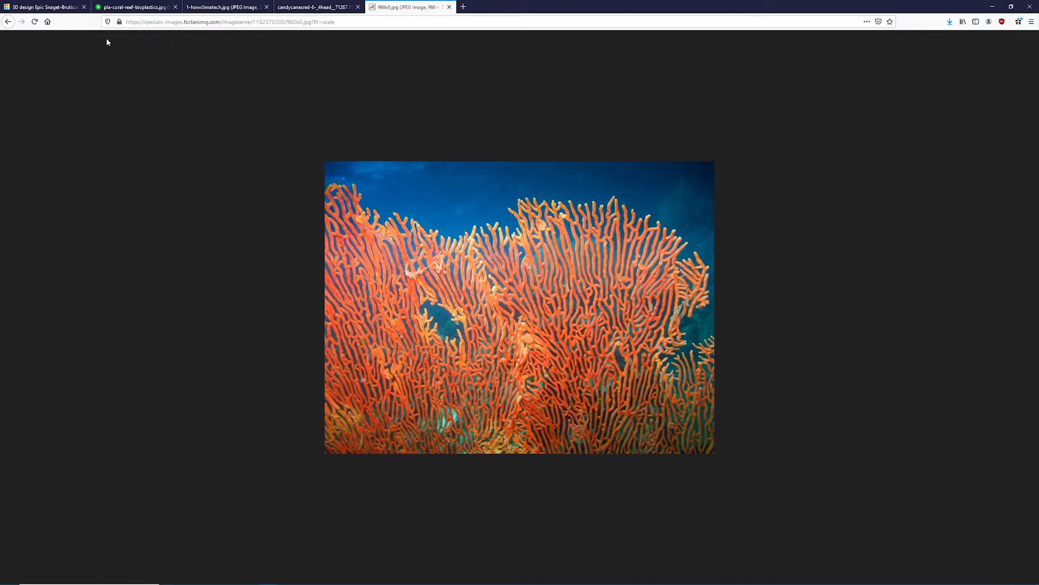
pyautogui.click(43, 8)
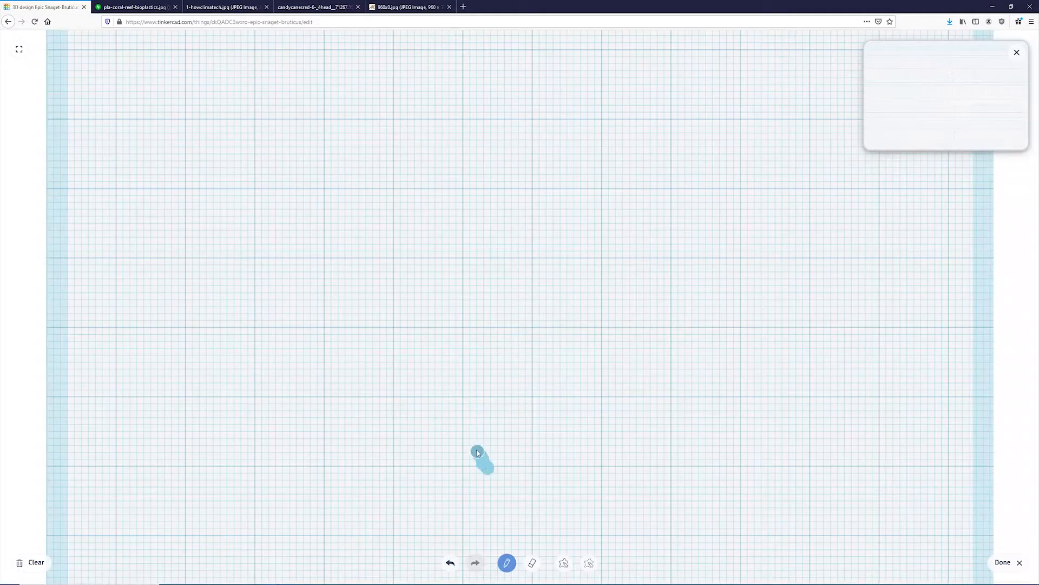
# - Draw forked coral branches fanning from one base with cross-links between them
pyautogui.moveTo(484, 465); pyautogui.dragTo(338, 152)
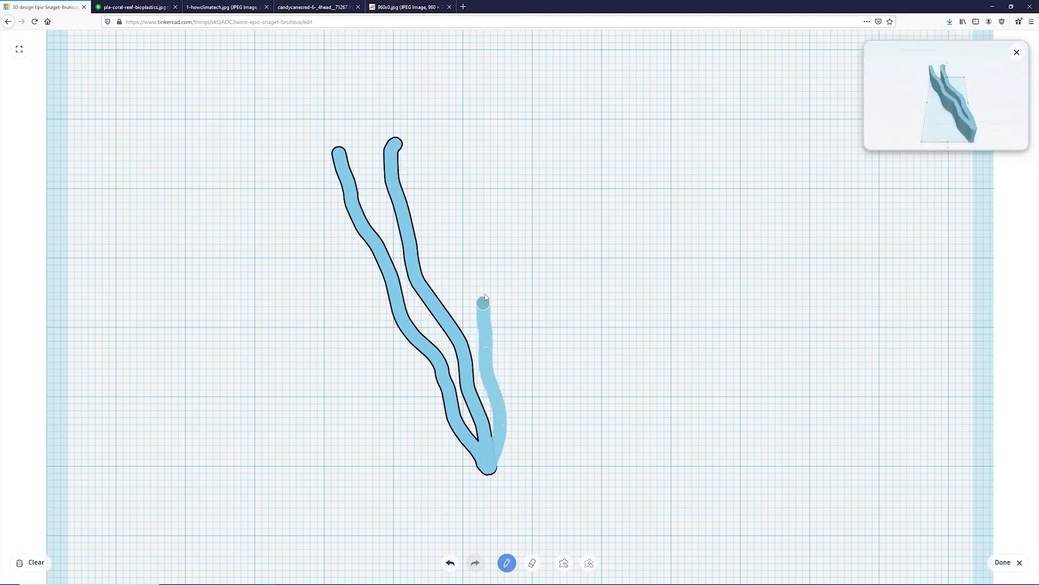
pyautogui.moveTo(483, 303); pyautogui.dragTo(522, 270)
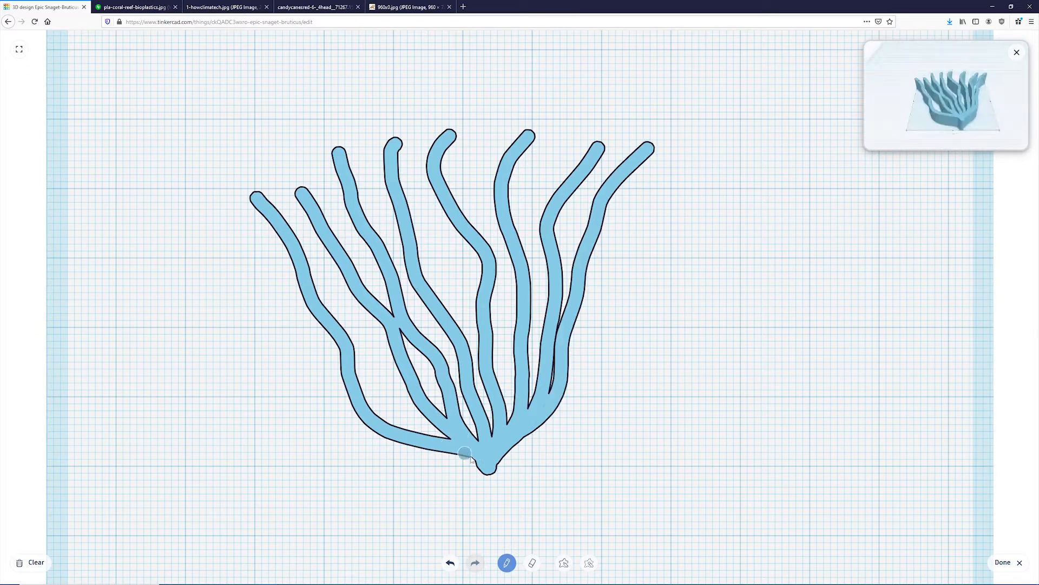
pyautogui.moveTo(465, 454); pyautogui.dragTo(312, 415)
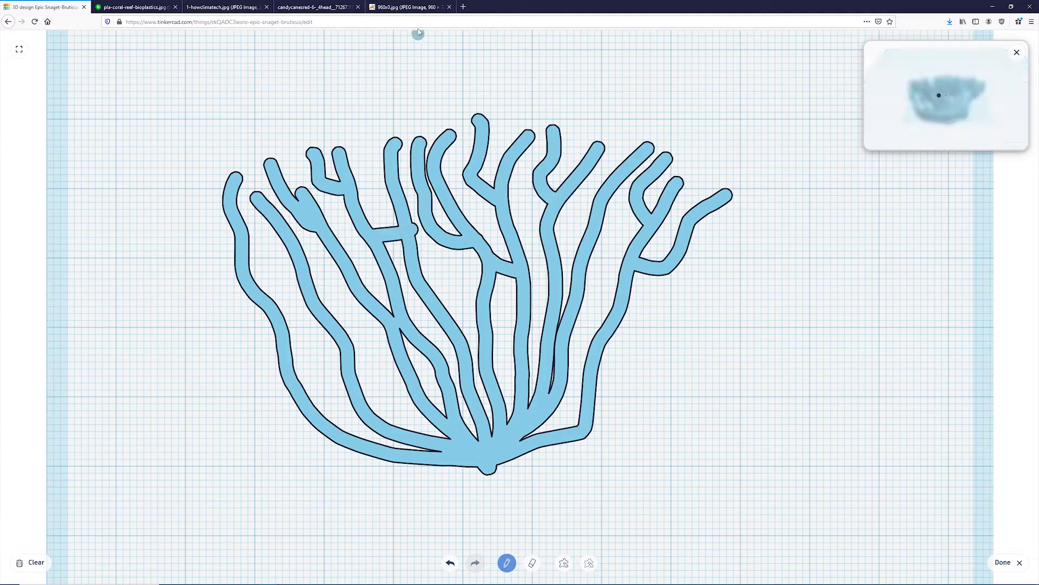
pyautogui.click(408, 7)
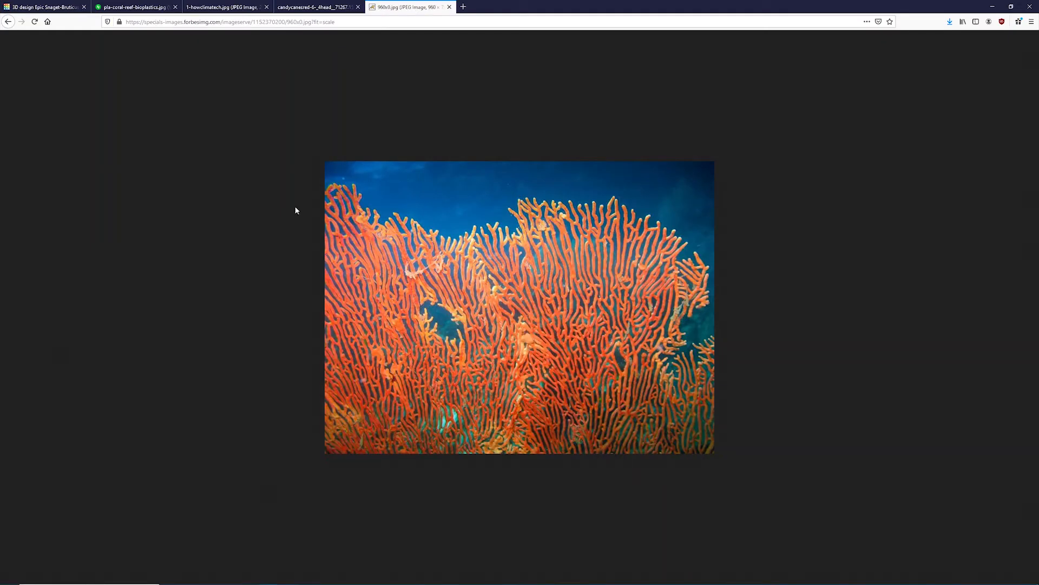
pyautogui.click(44, 8)
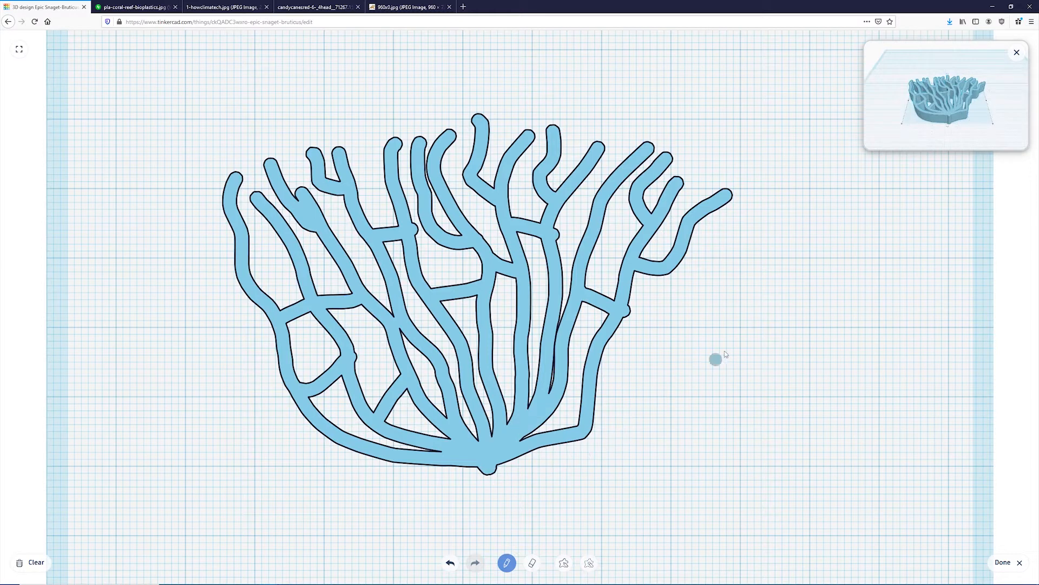
# - Finish the scribble, stand it upright as a thin pink fan, arrange copies side by side and select all three
pyautogui.click(1002, 562)
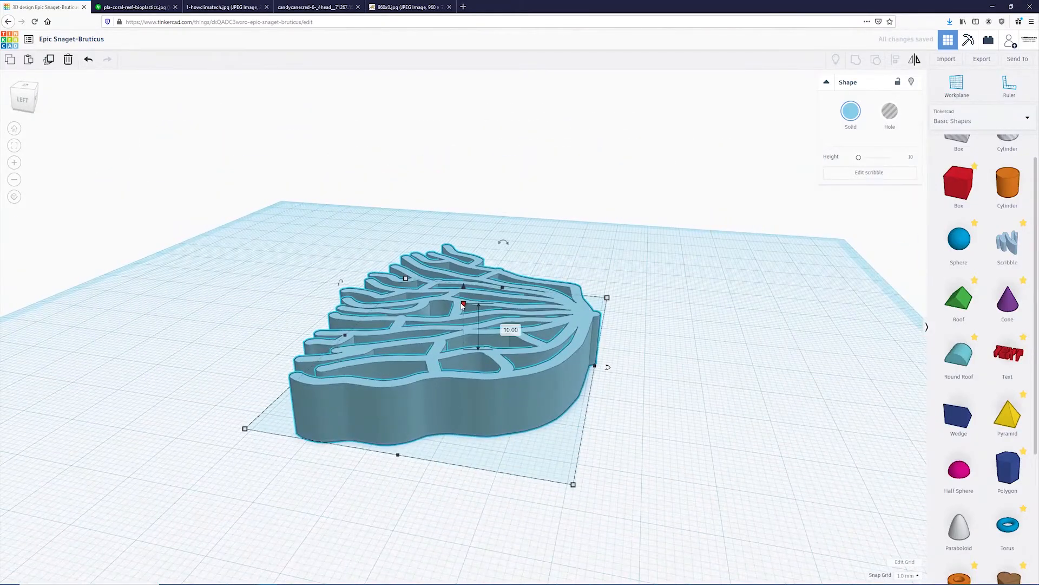
pyautogui.moveTo(463, 305); pyautogui.dragTo(463, 341)
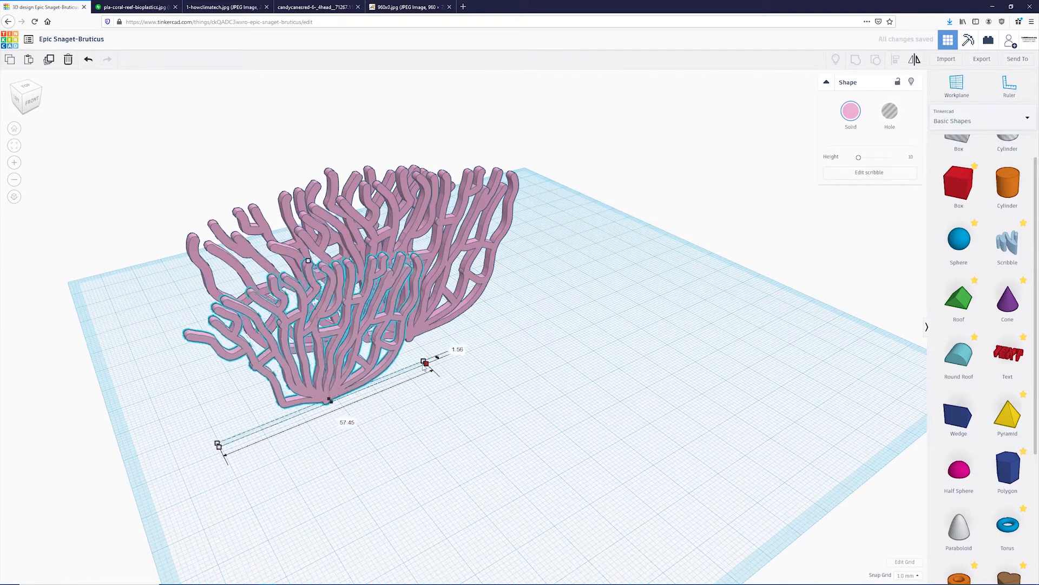
pyautogui.moveTo(425, 362); pyautogui.dragTo(644, 273)
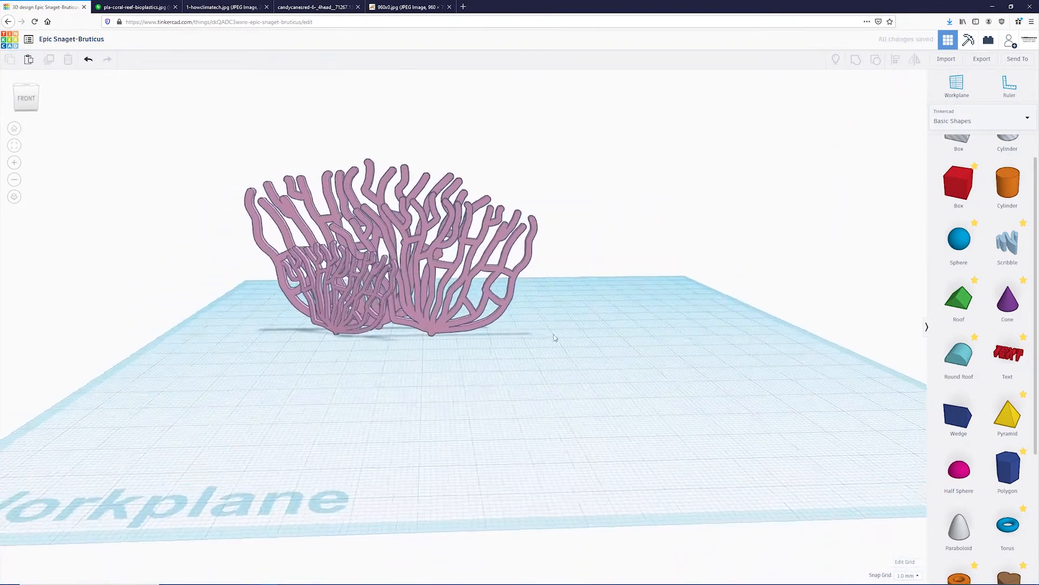
pyautogui.click(391, 246)
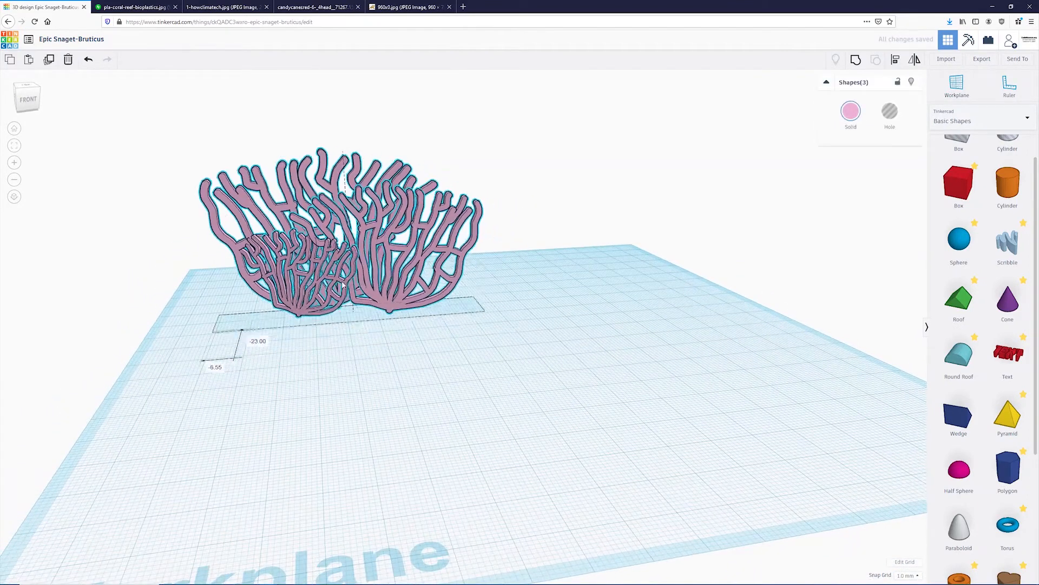
pyautogui.click(305, 8)
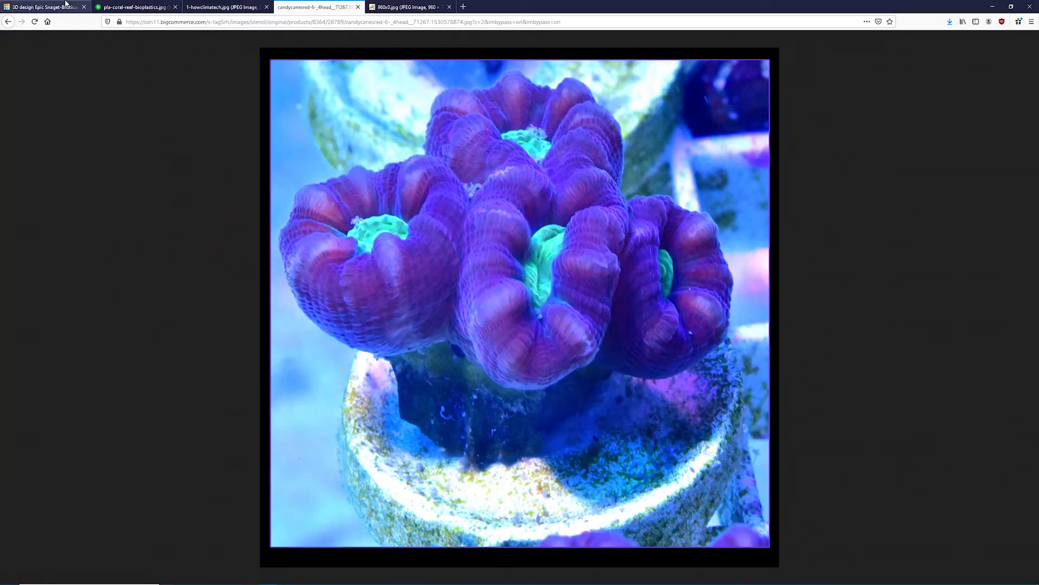
pyautogui.click(43, 7)
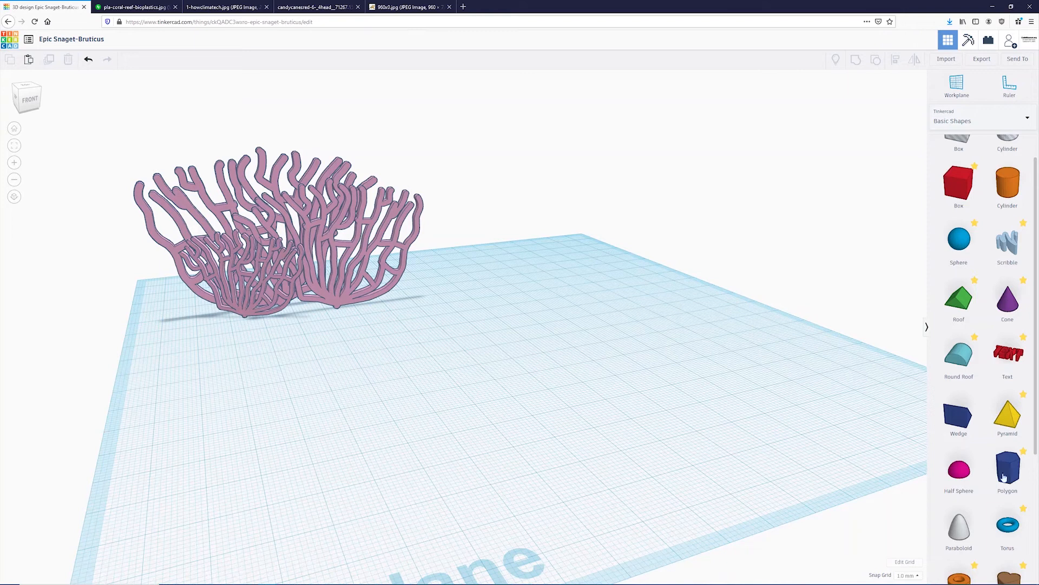
pyautogui.click(1007, 525)
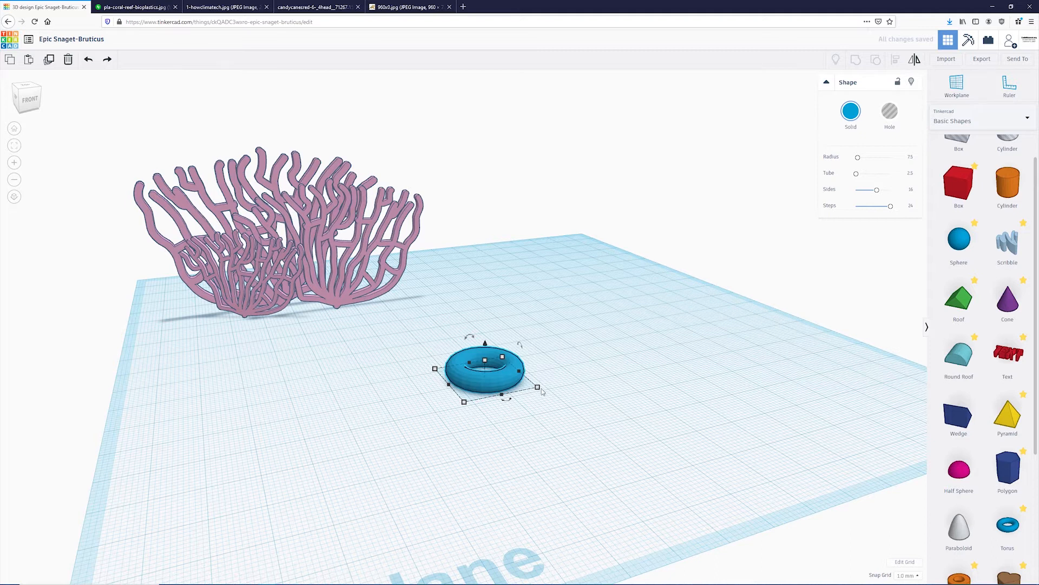
# - Enlarge the blue torus with its corner handles
pyautogui.moveTo(537, 388); pyautogui.dragTo(571, 404)
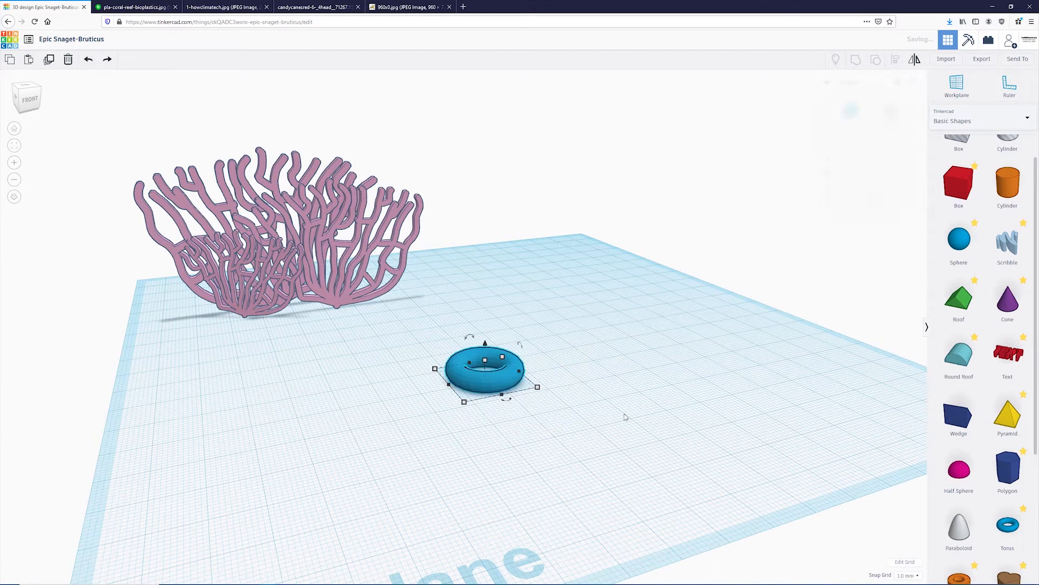
pyautogui.moveTo(537, 385); pyautogui.dragTo(666, 409)
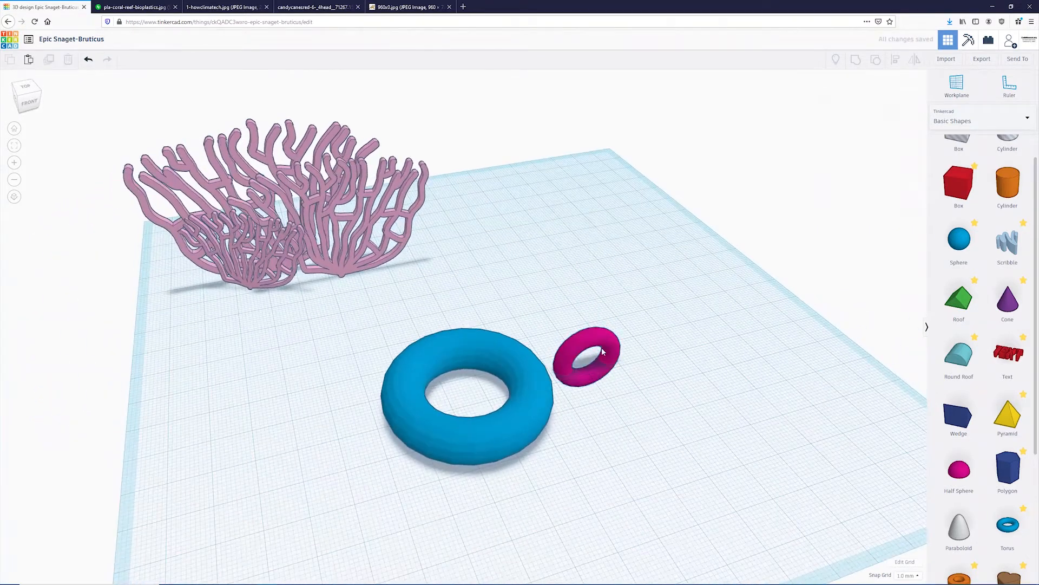
# - Move the magenta torus onto the blue ring and duplicate rotated copies around it
pyautogui.moveTo(585, 355); pyautogui.dragTo(524, 381)
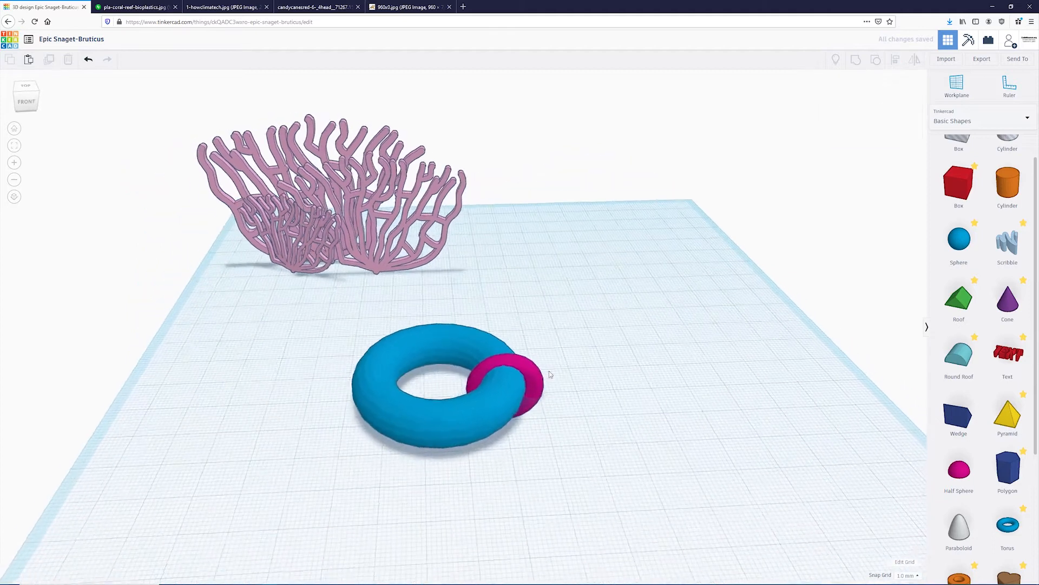
pyautogui.click(513, 371)
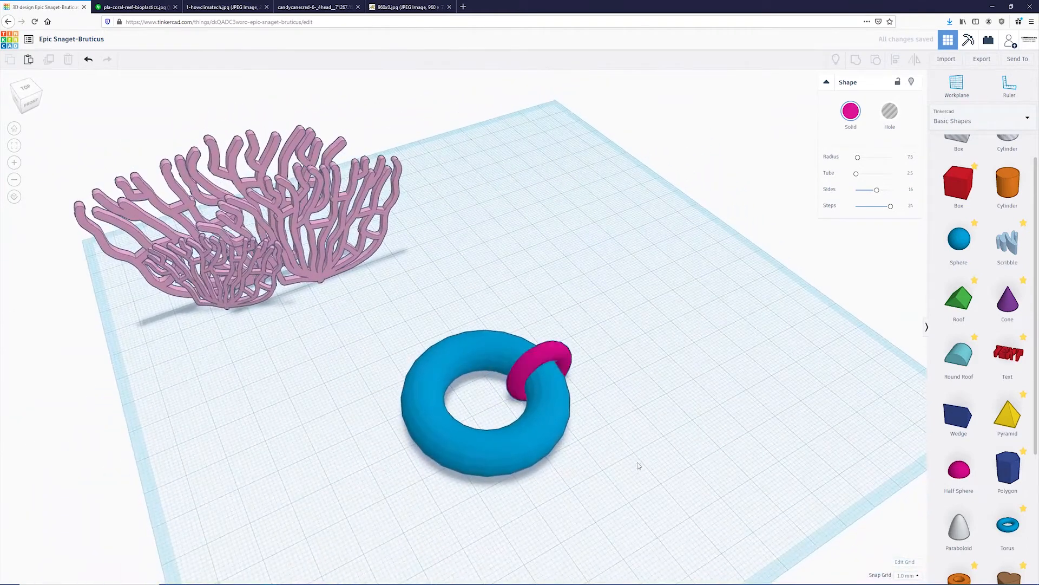
pyautogui.click(544, 359)
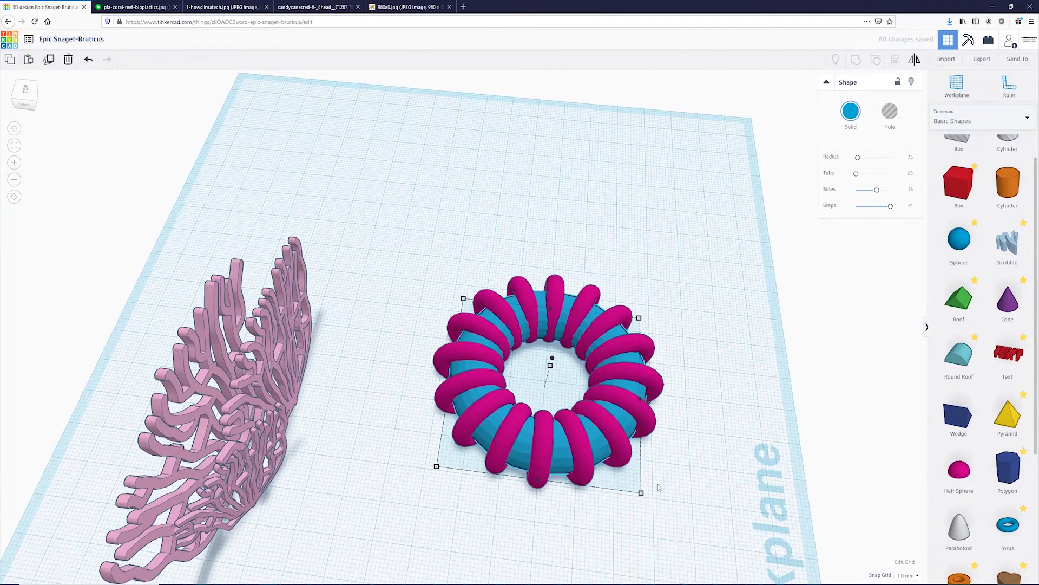
pyautogui.moveTo(643, 368)
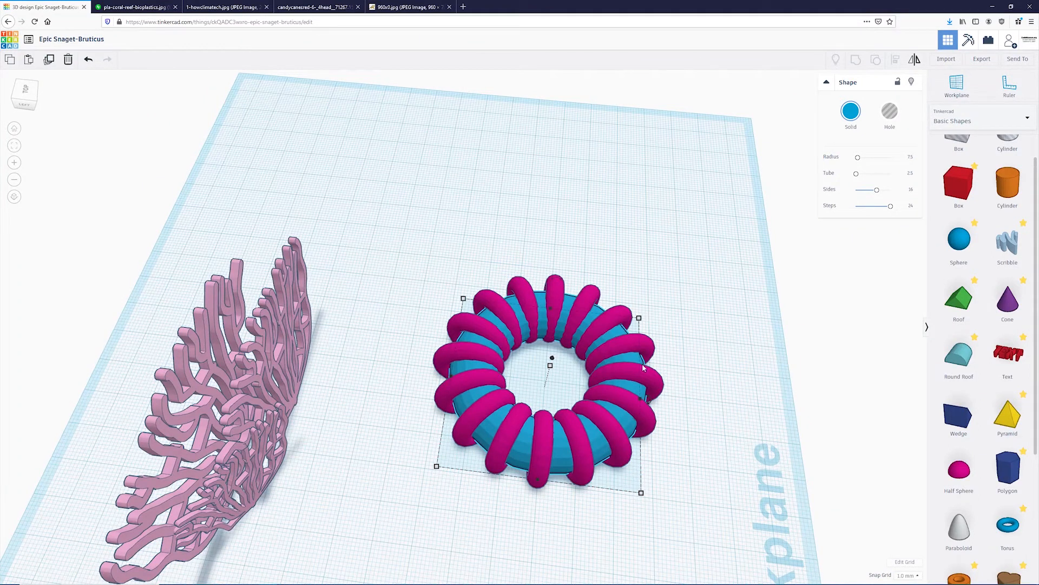
pyautogui.moveTo(484, 356)
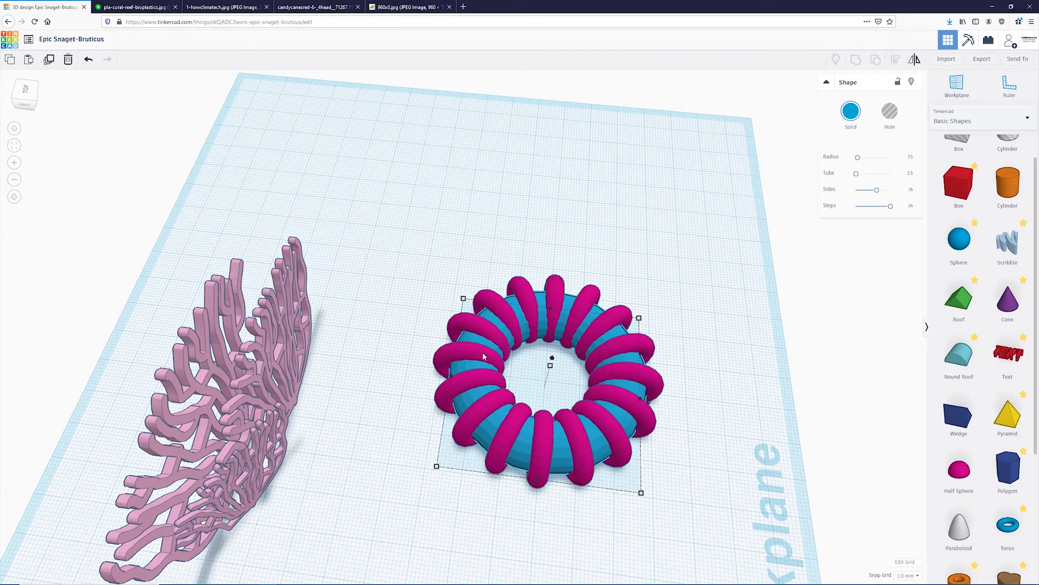
pyautogui.moveTo(688, 445)
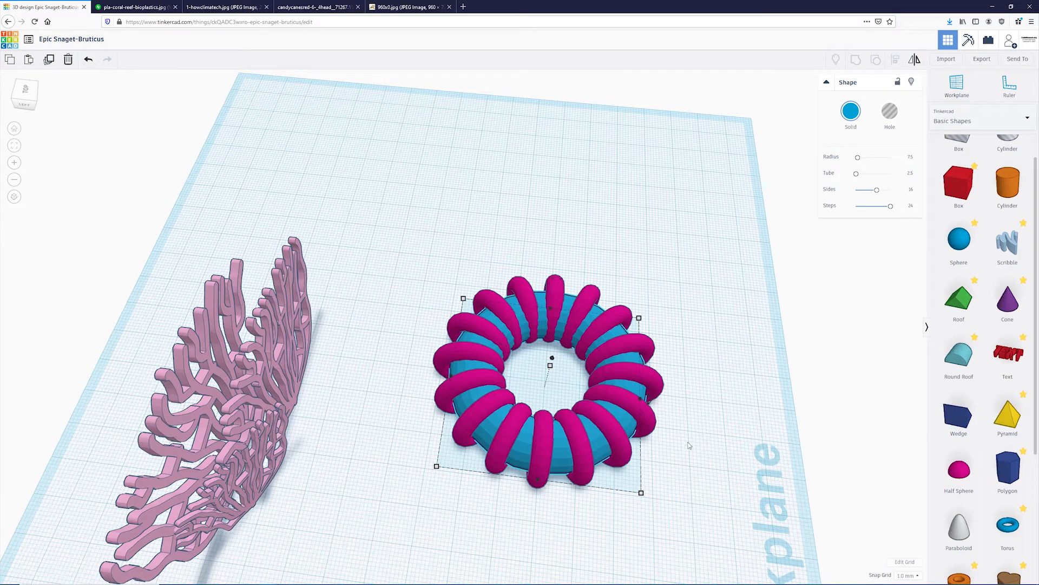
pyautogui.moveTo(627, 418)
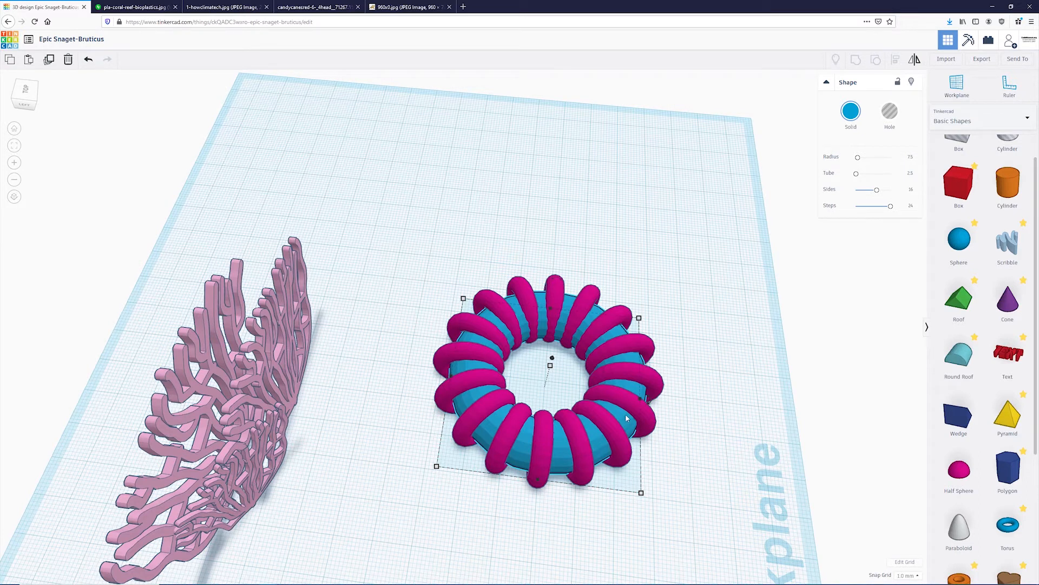
pyautogui.moveTo(712, 499)
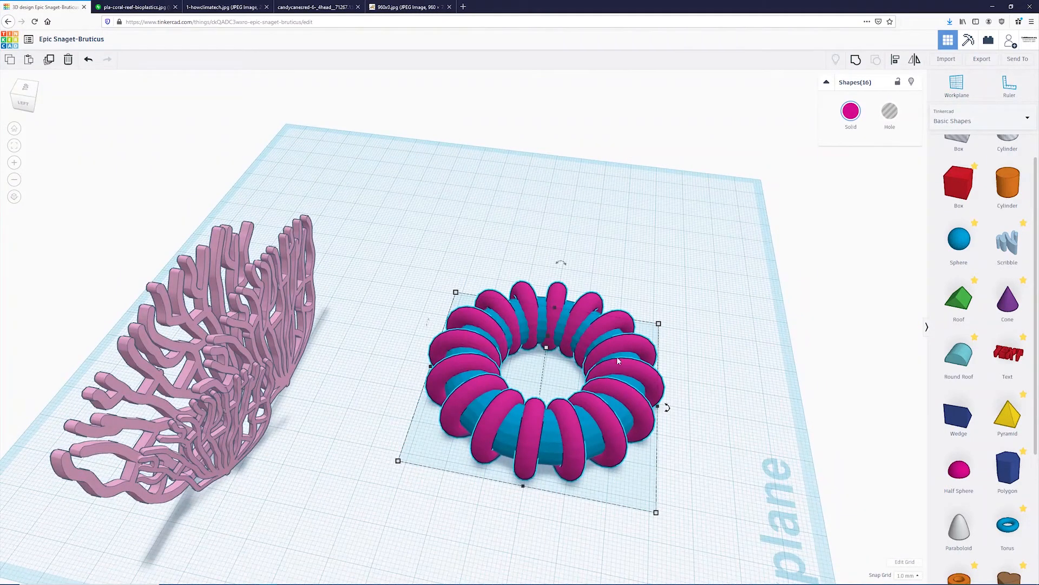
pyautogui.moveTo(608, 476)
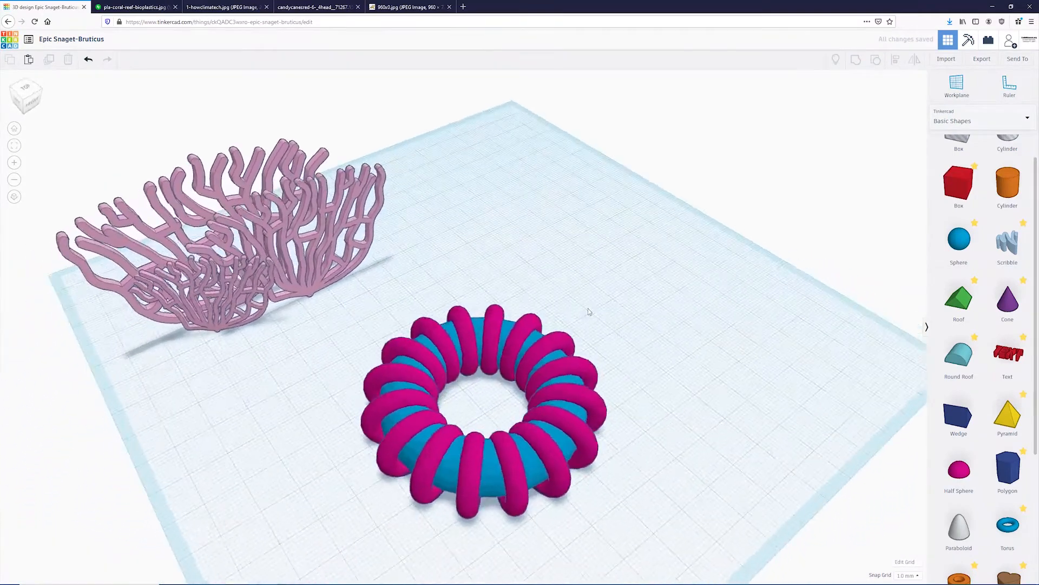
pyautogui.moveTo(589, 311); pyautogui.dragTo(701, 318)
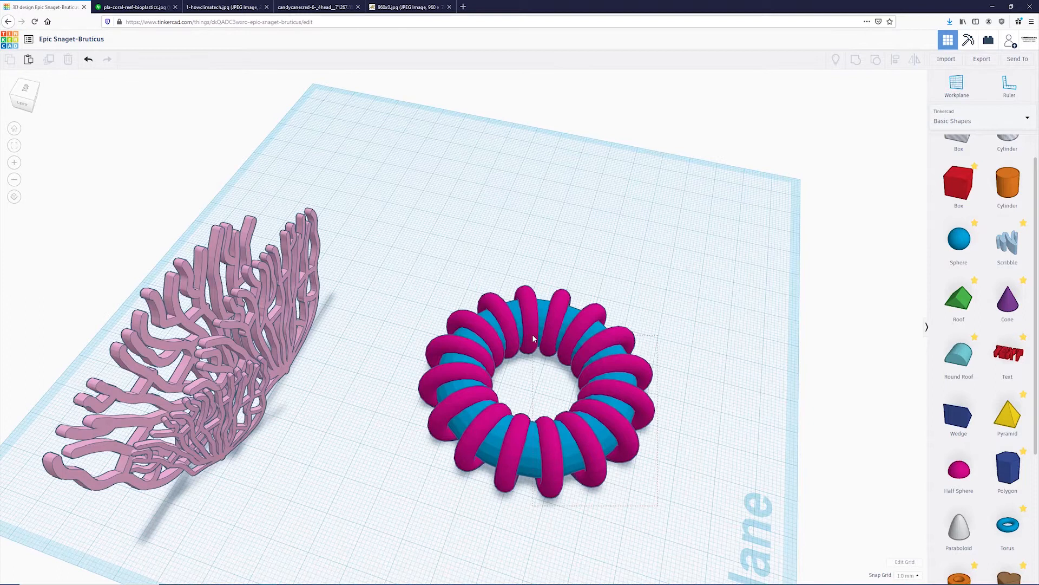
pyautogui.click(533, 337)
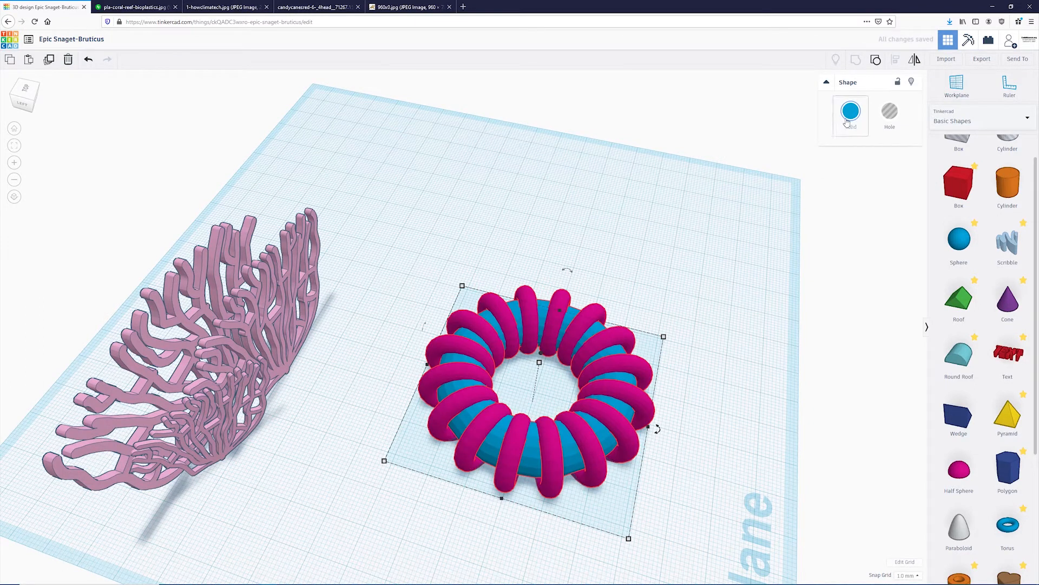
pyautogui.click(851, 112)
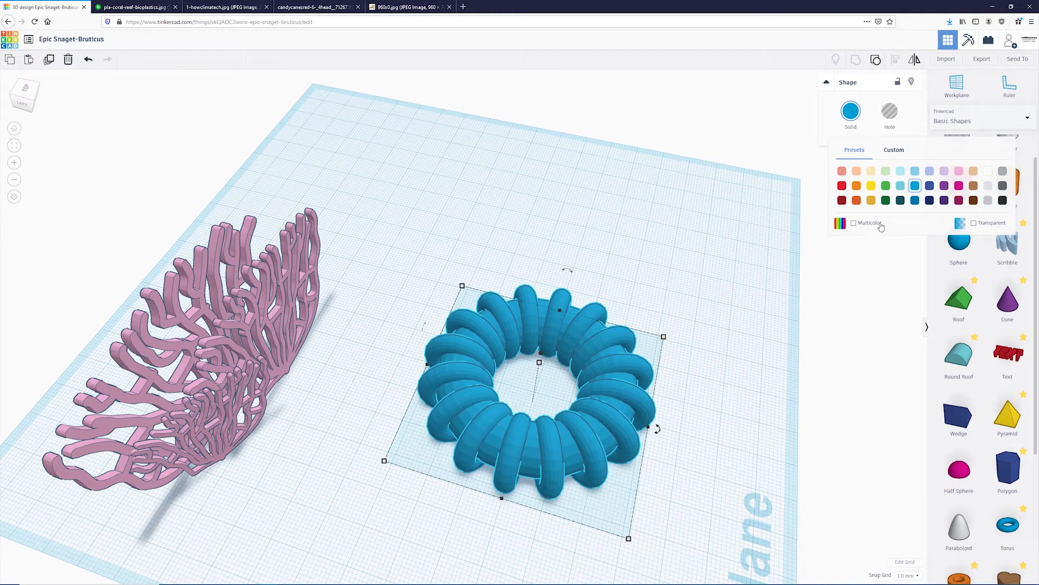
pyautogui.moveTo(866, 223)
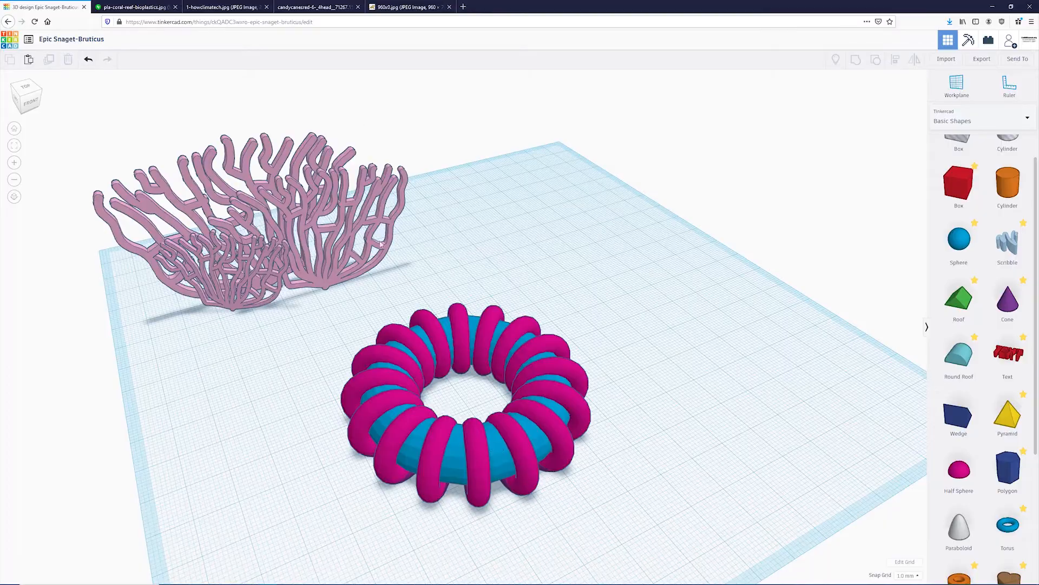
pyautogui.click(312, 7)
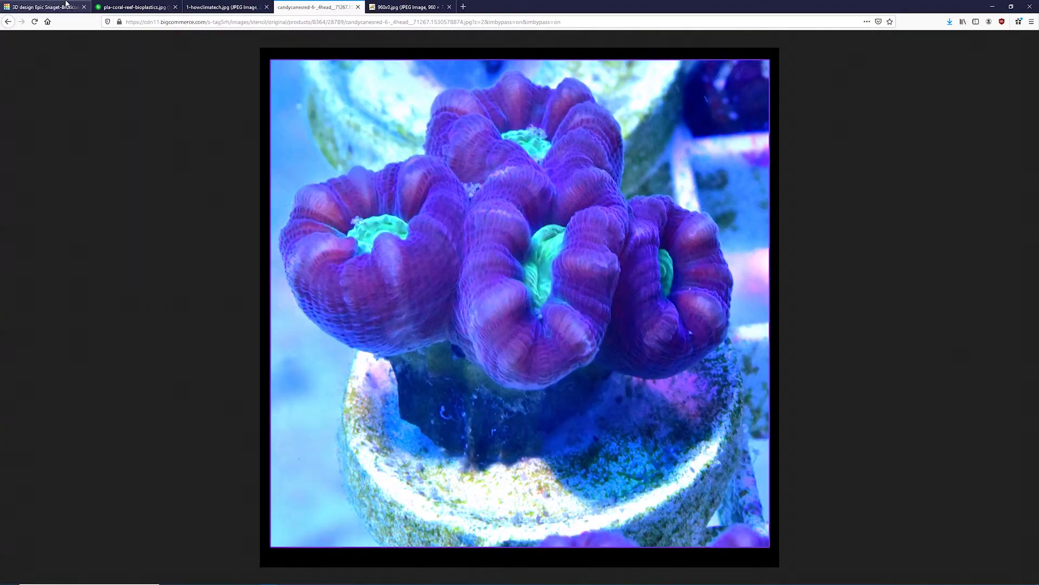
pyautogui.click(44, 6)
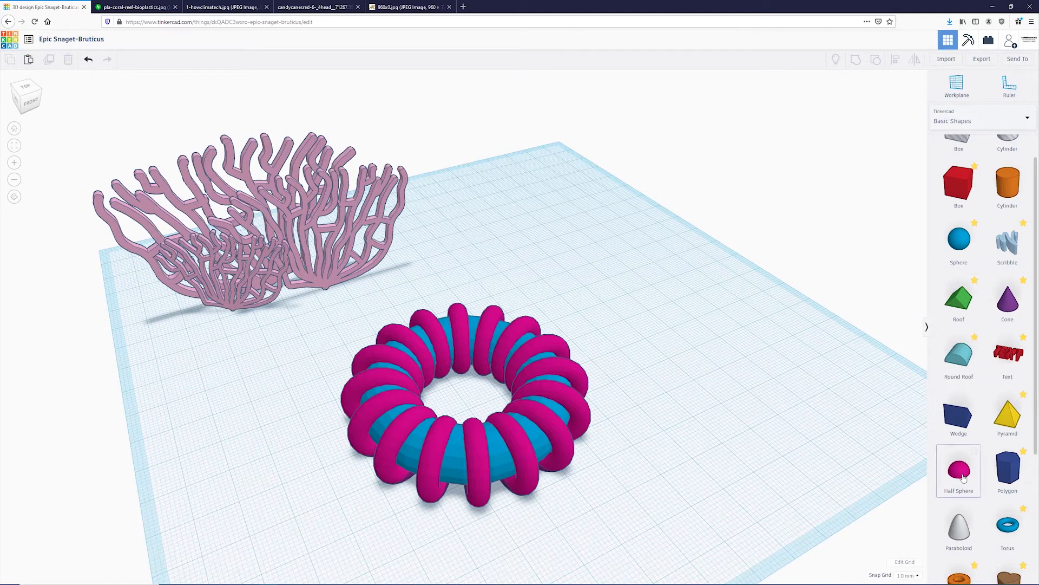
# - Add a large grey paraboloid on the workplane in front of the ringed coral
pyautogui.click(958, 468)
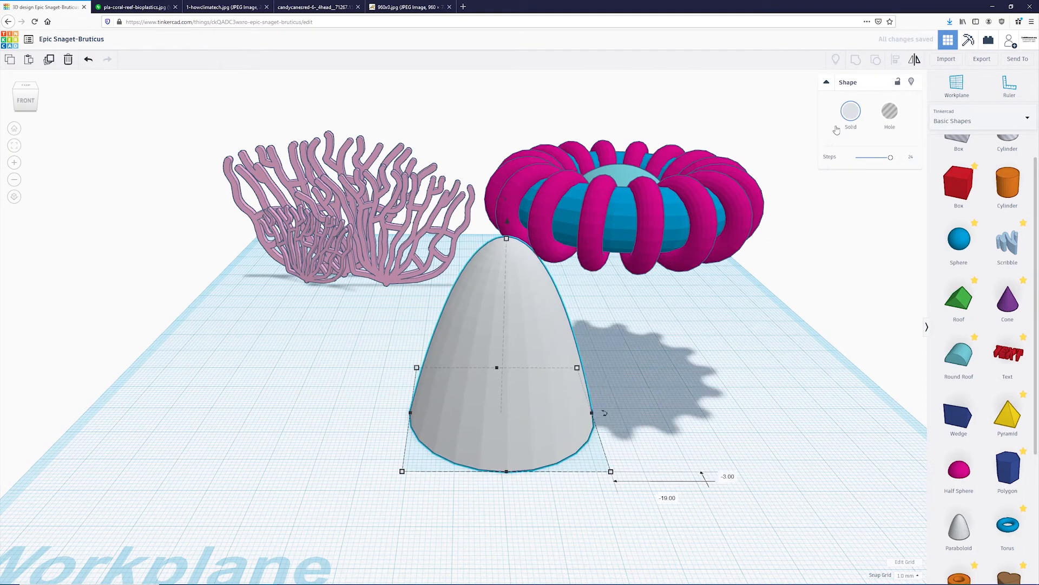
# - Colour the paraboloid turquoise and seat the ringed coral on it, with a smaller copy in front
pyautogui.click(851, 111)
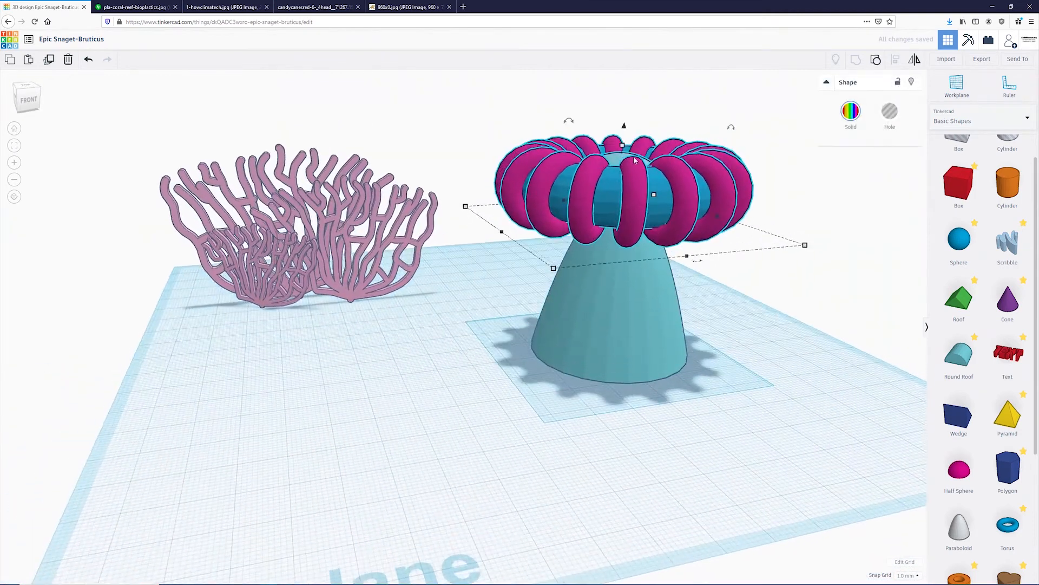
pyautogui.click(649, 442)
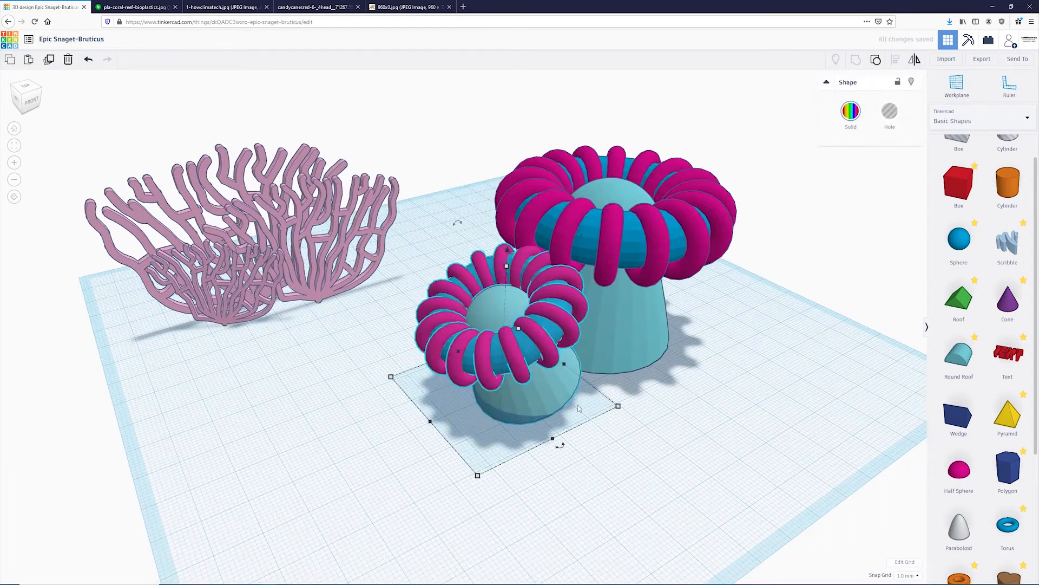
# - Position the smallest candy-cane coral within the cluster, then check the branching-coral photo
pyautogui.moveTo(559, 444); pyautogui.dragTo(746, 471)
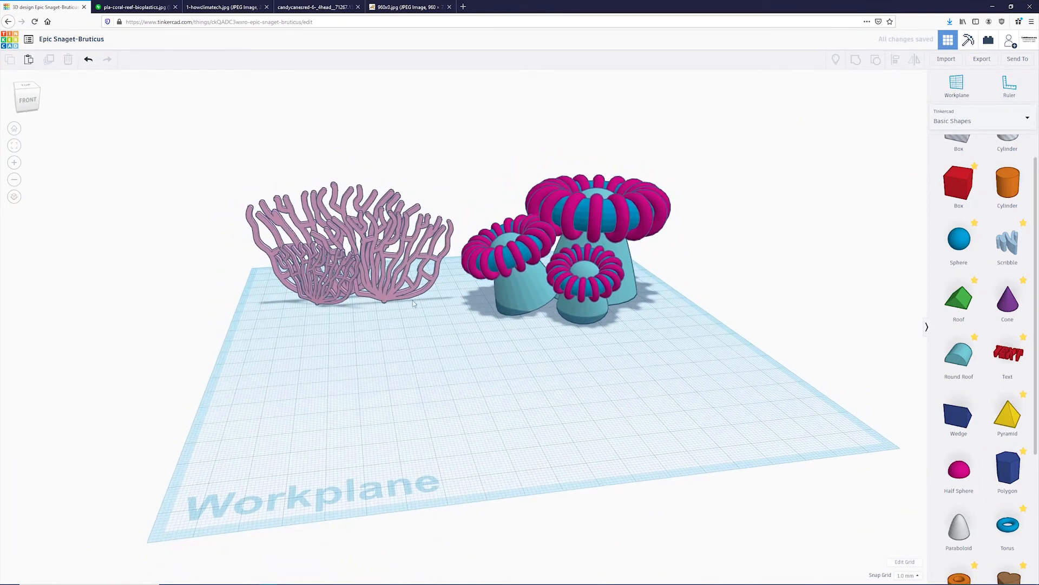
pyautogui.click(225, 8)
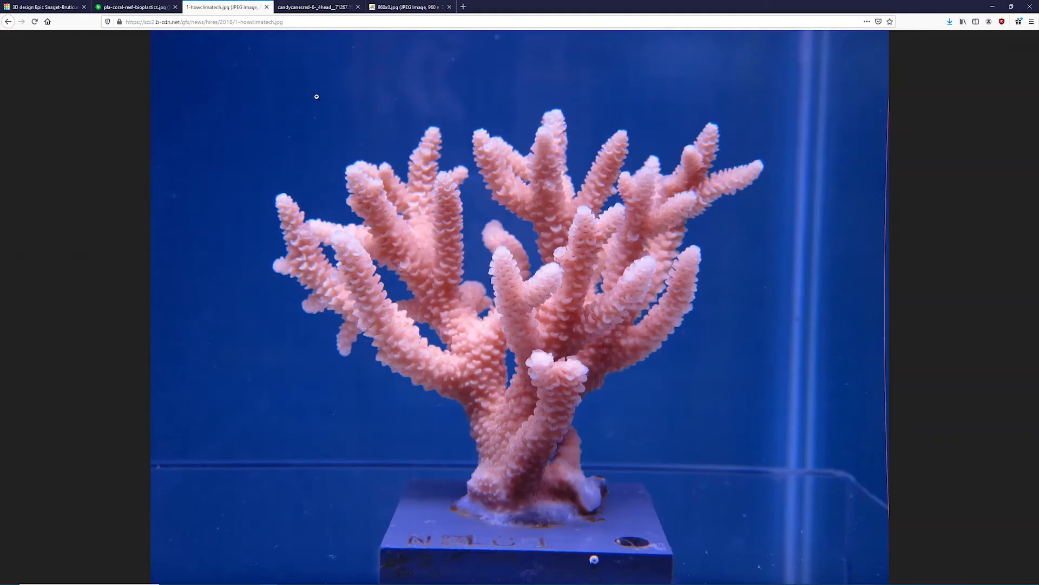
pyautogui.moveTo(153, 100)
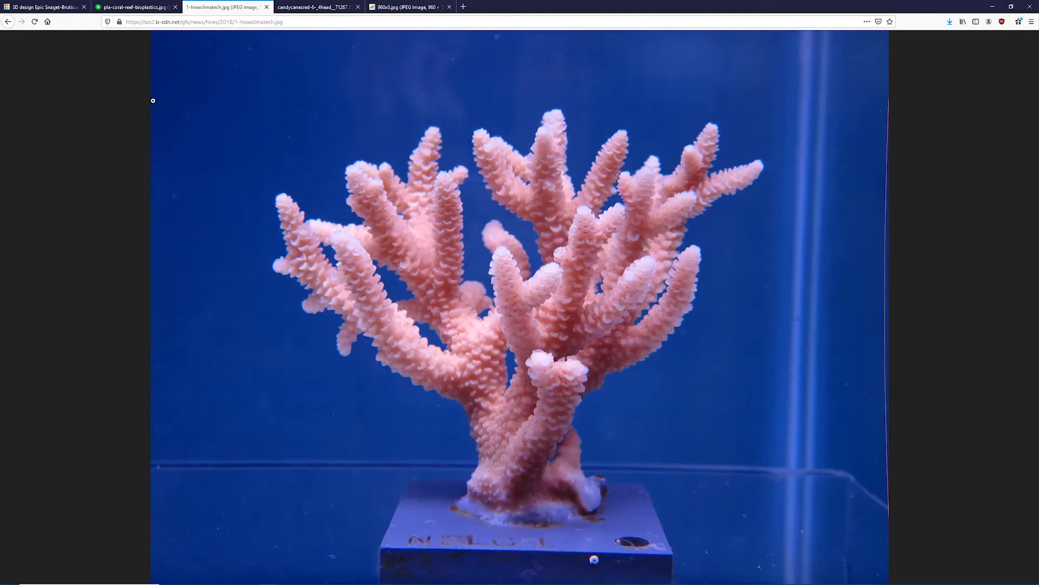
pyautogui.click(43, 7)
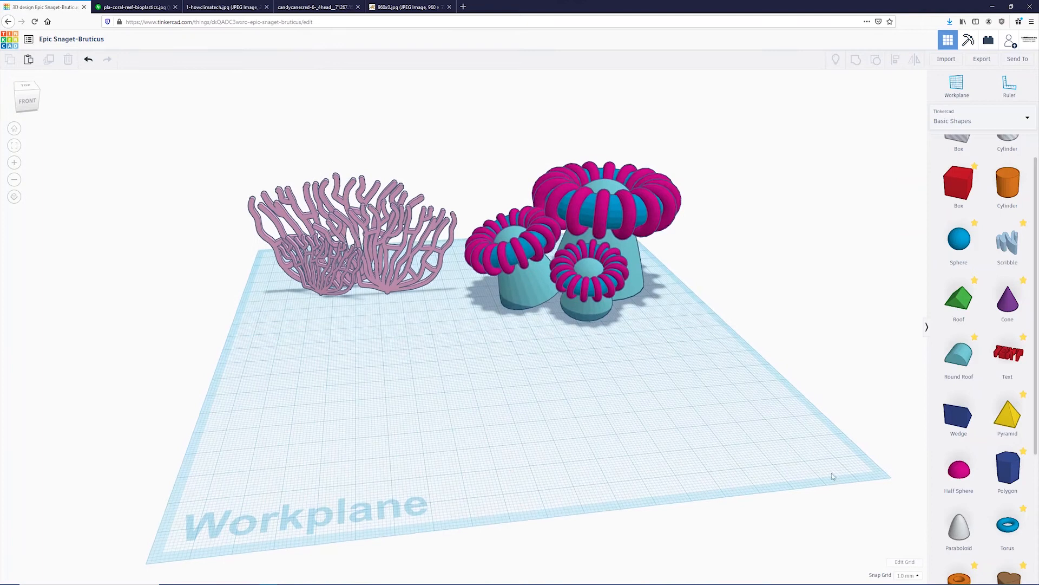
# - Add a grey paraboloid and stretch it into a tall trunk spire, checking the branching-coral photo
pyautogui.click(959, 524)
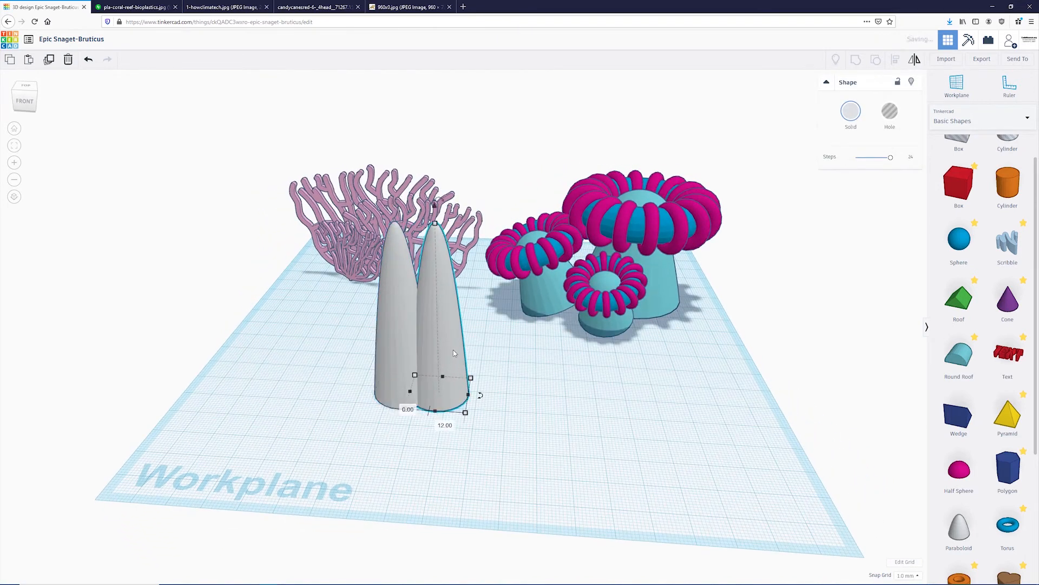
pyautogui.moveTo(471, 378); pyautogui.dragTo(516, 392)
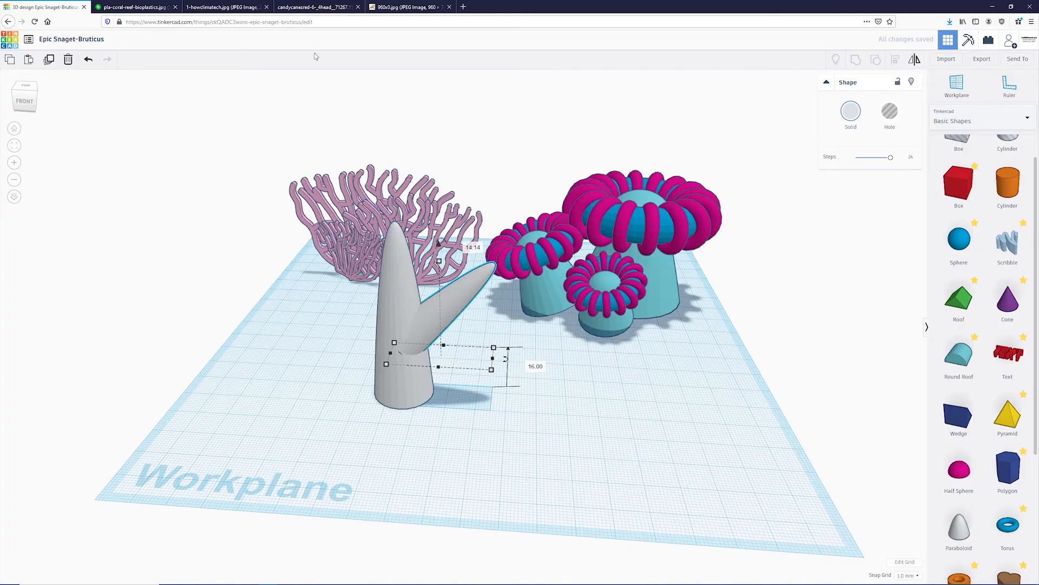
pyautogui.click(225, 8)
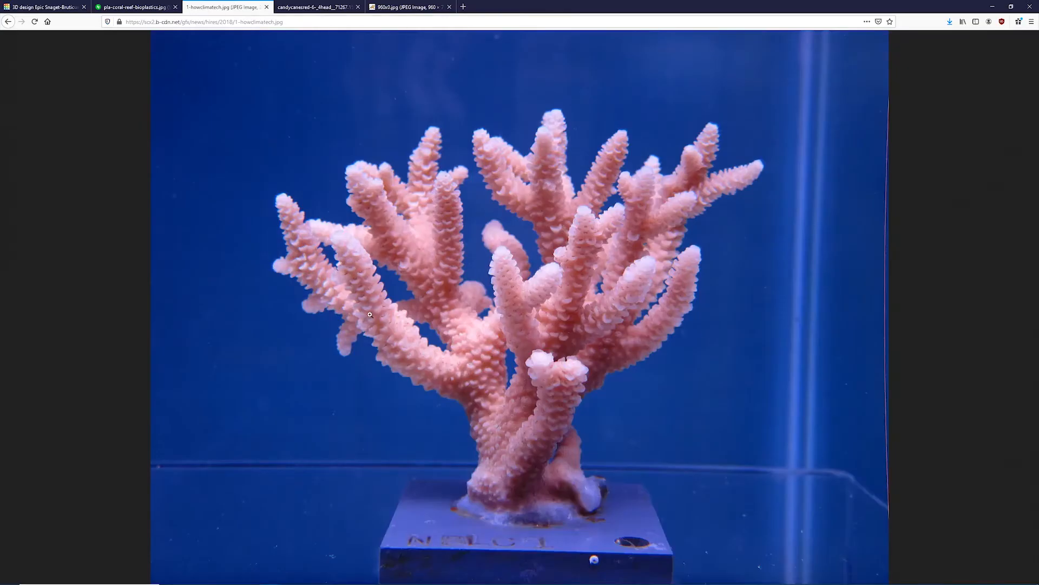
pyautogui.click(43, 6)
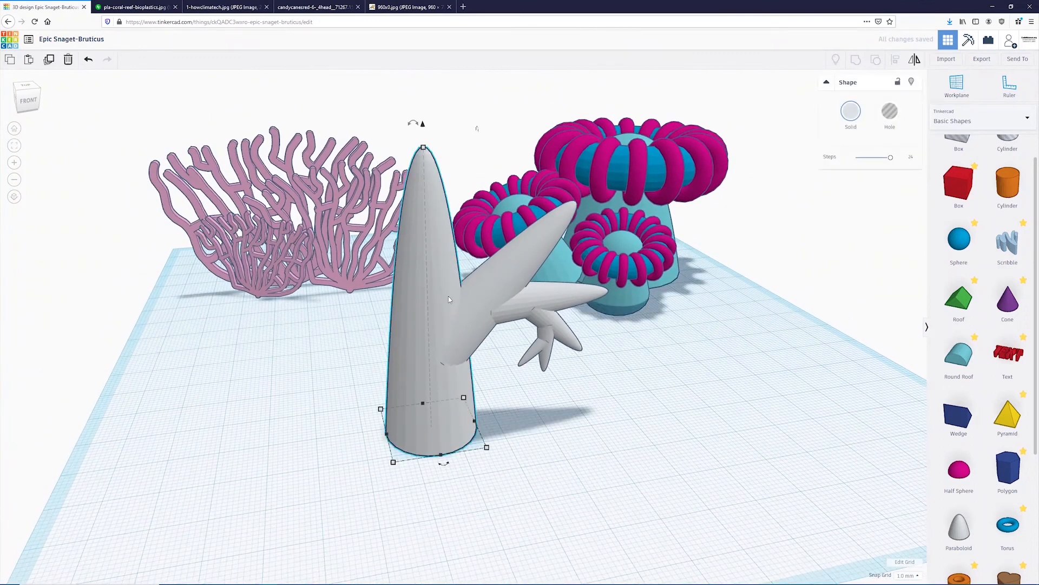
# - Position and resize a copied spire into a branch beside the trunk
pyautogui.moveTo(431, 299); pyautogui.dragTo(391, 299)
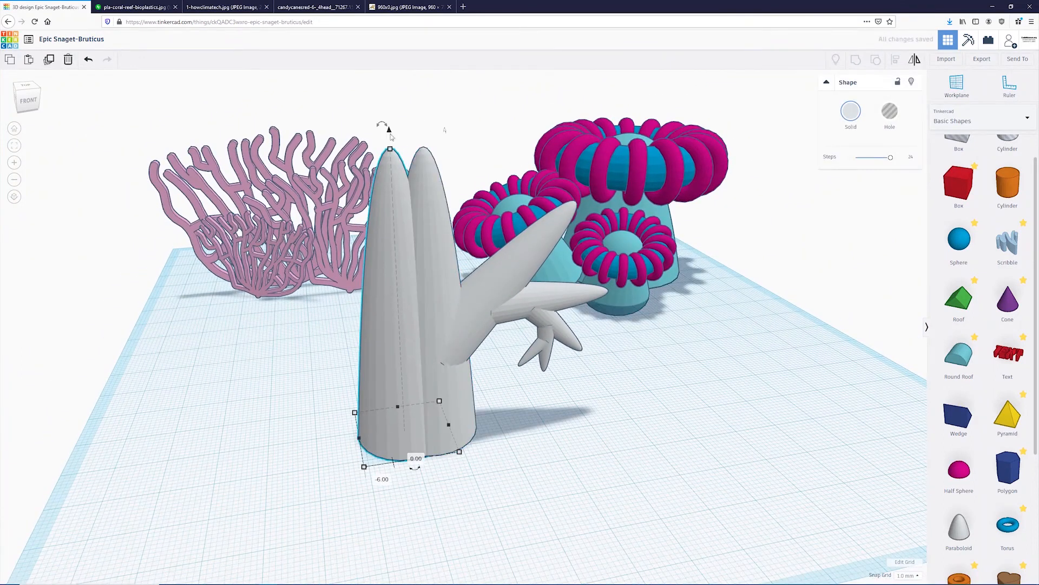
pyautogui.moveTo(389, 128); pyautogui.dragTo(413, 141)
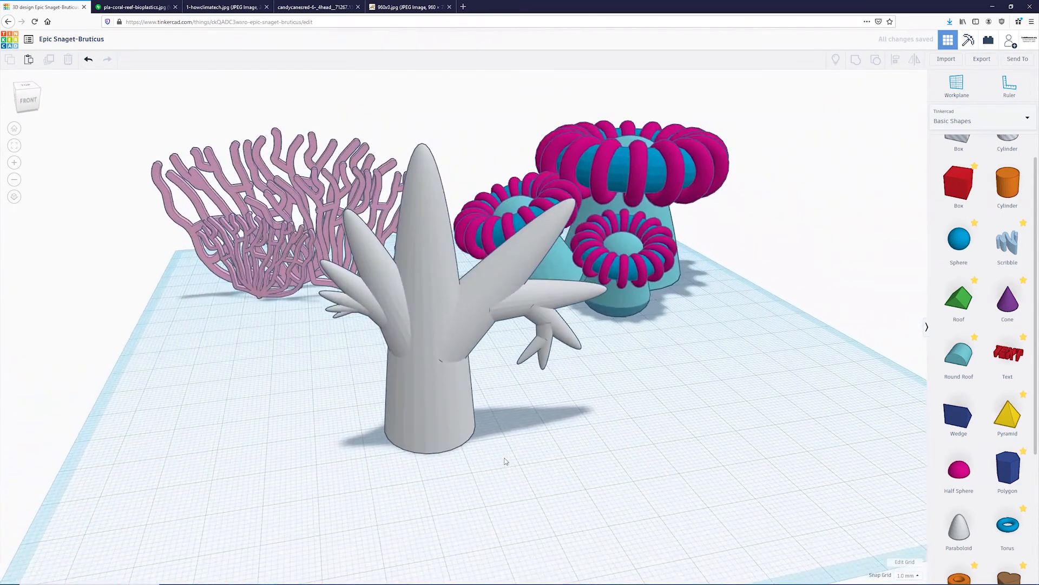
pyautogui.moveTo(504, 462); pyautogui.dragTo(537, 425)
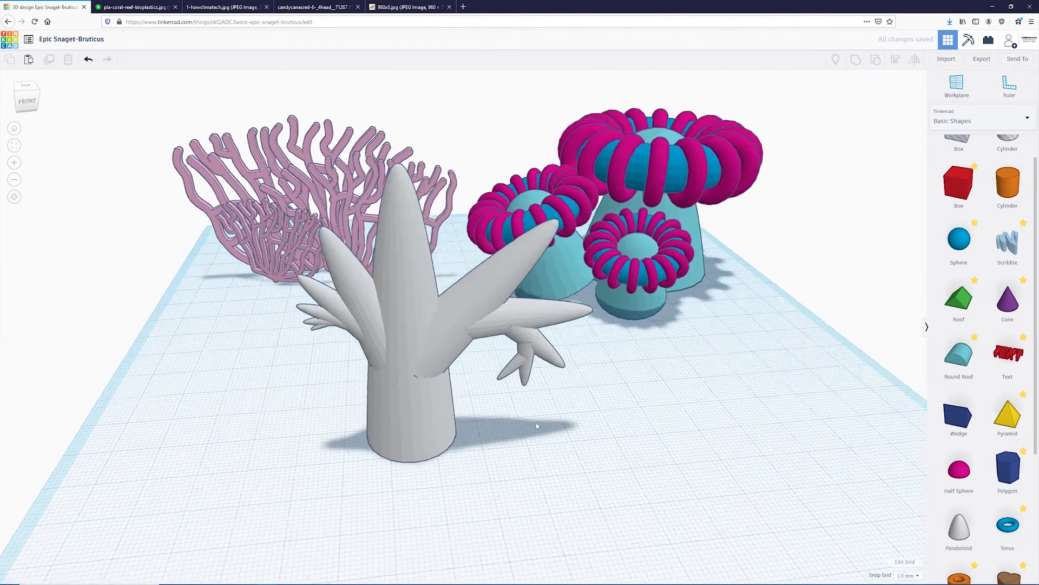